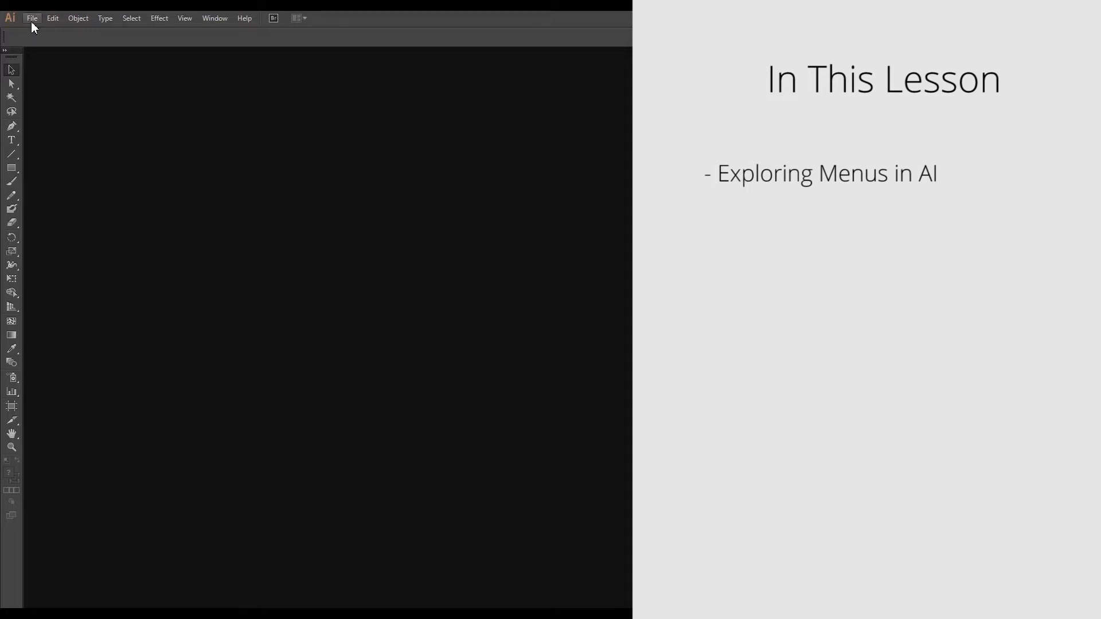
mouse_move(313, 28)
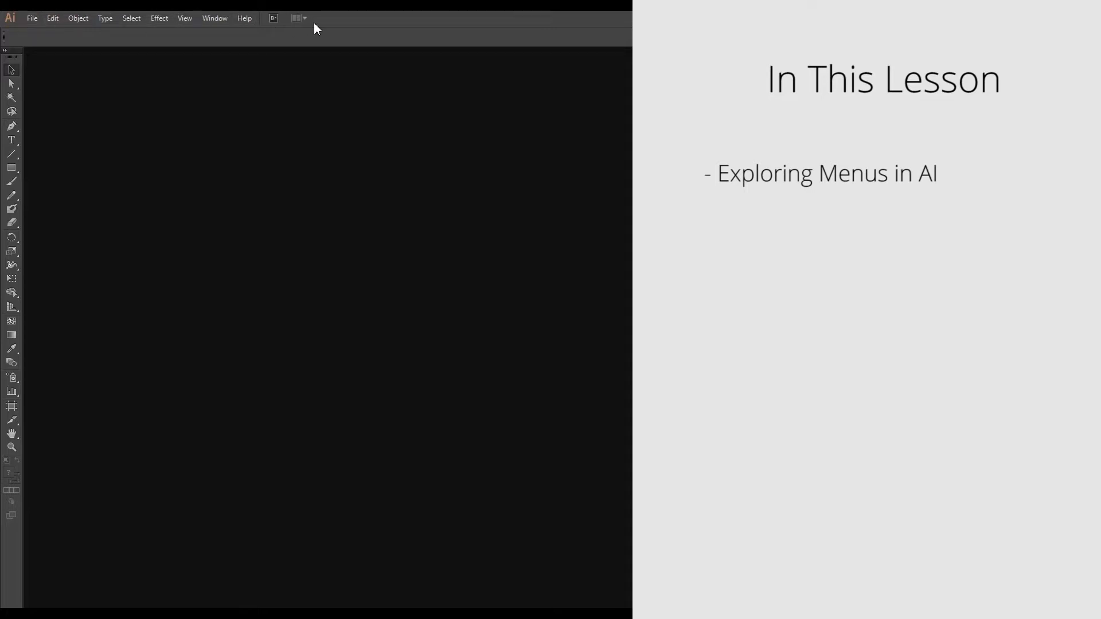
- Show the File menu's New, Open, Save, Export and Print commands
left_click(32, 18)
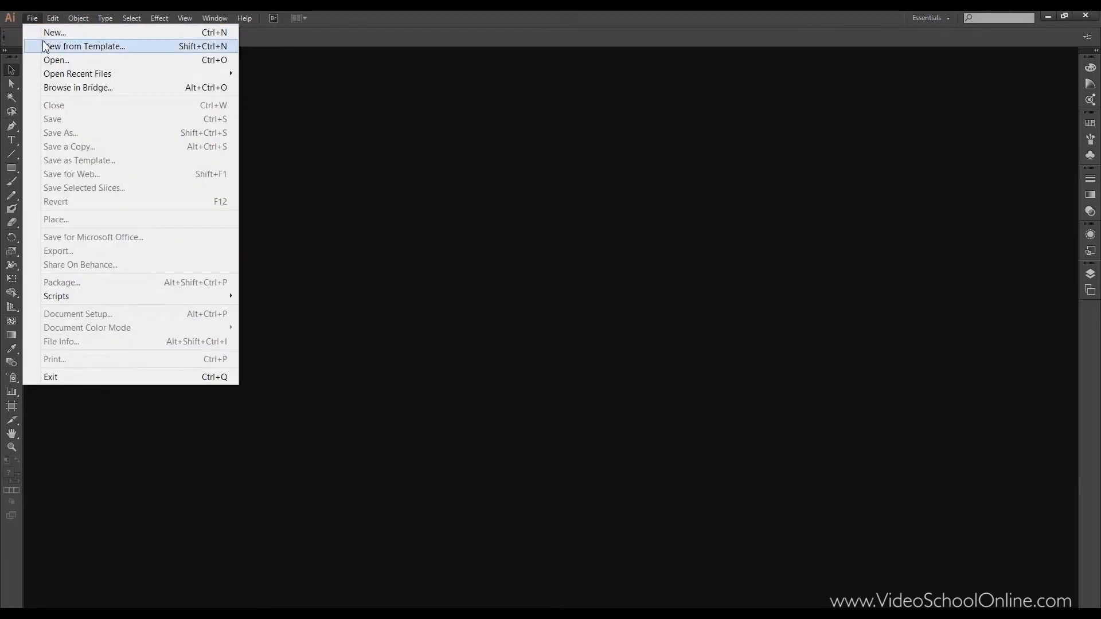
mouse_move(97, 111)
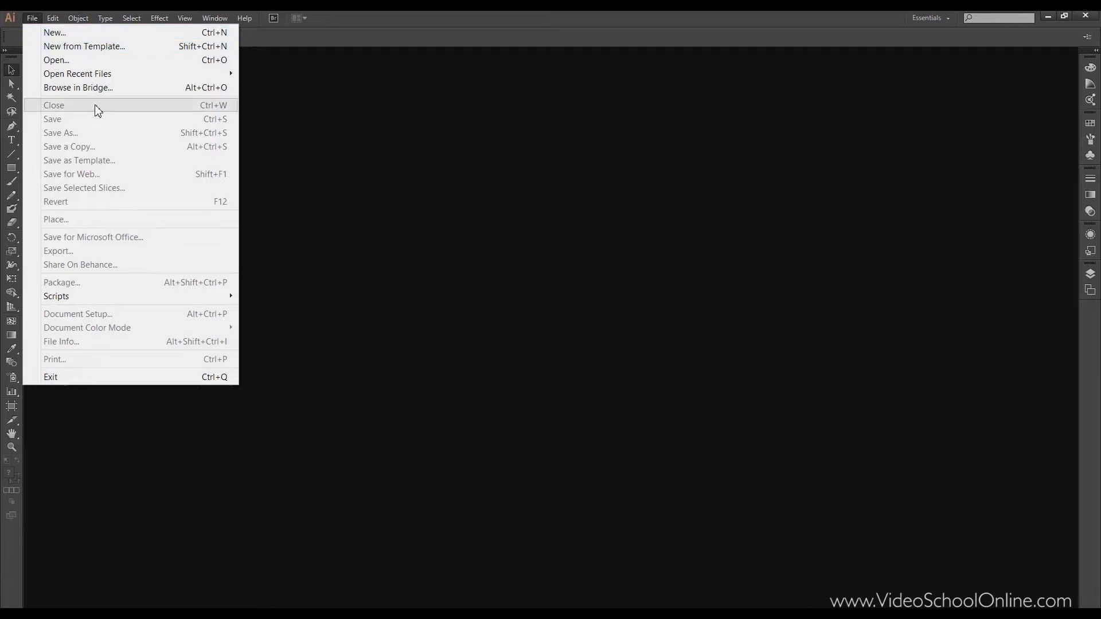
mouse_move(112, 163)
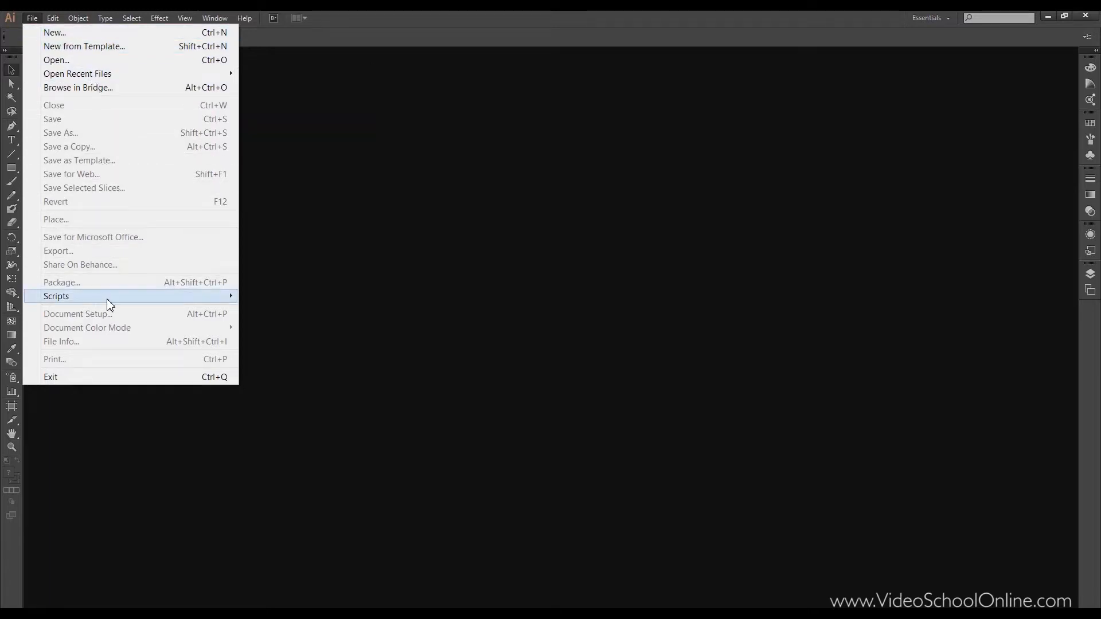
mouse_move(107, 337)
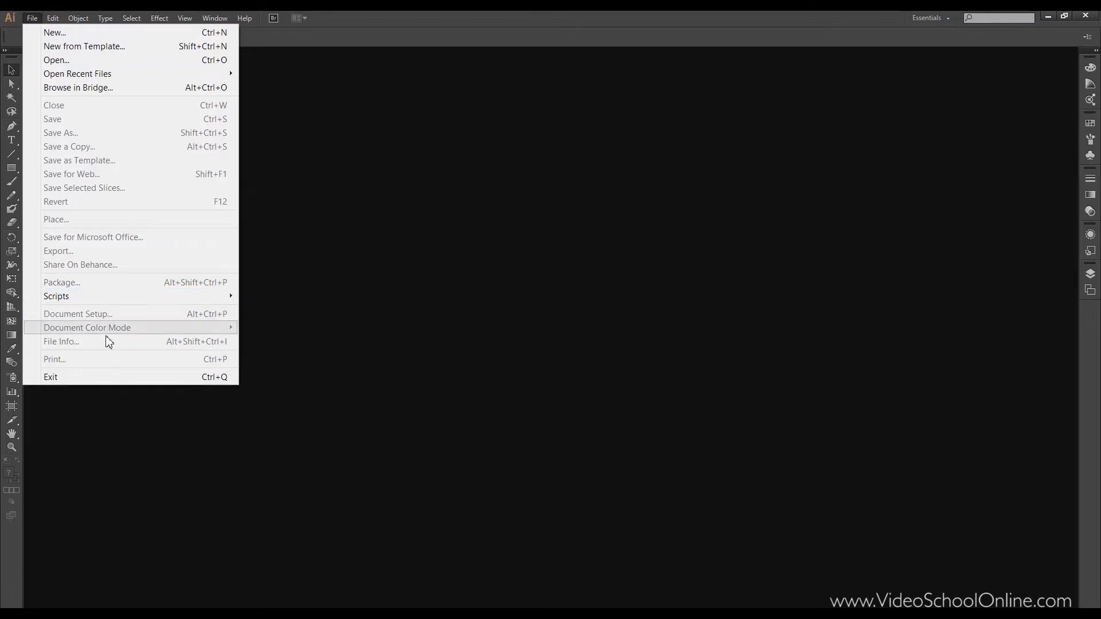
mouse_move(113, 370)
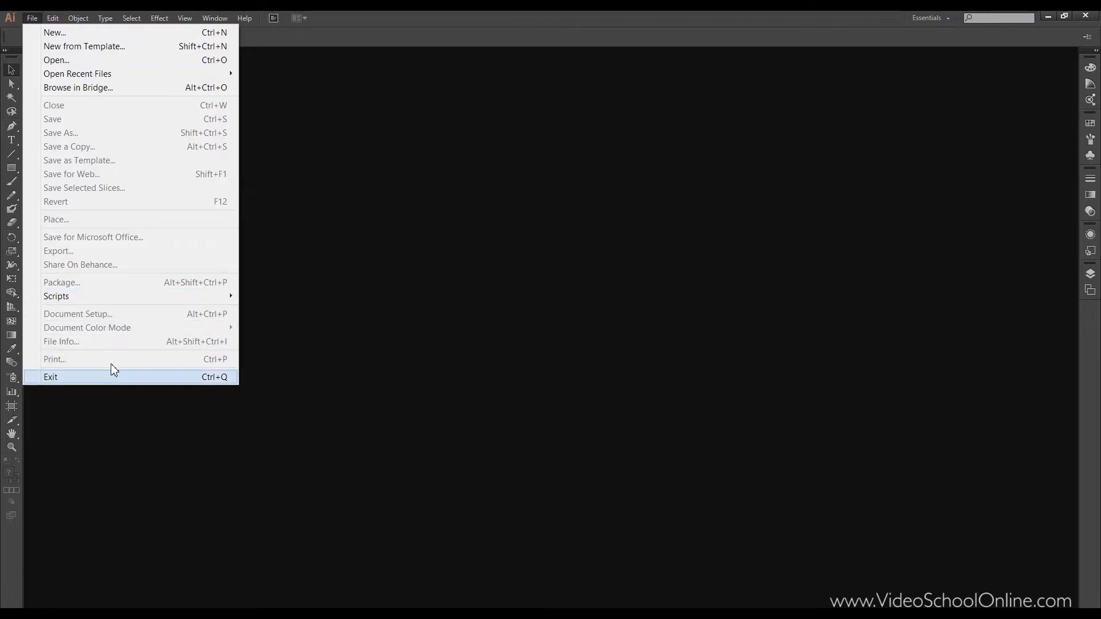
mouse_move(55, 34)
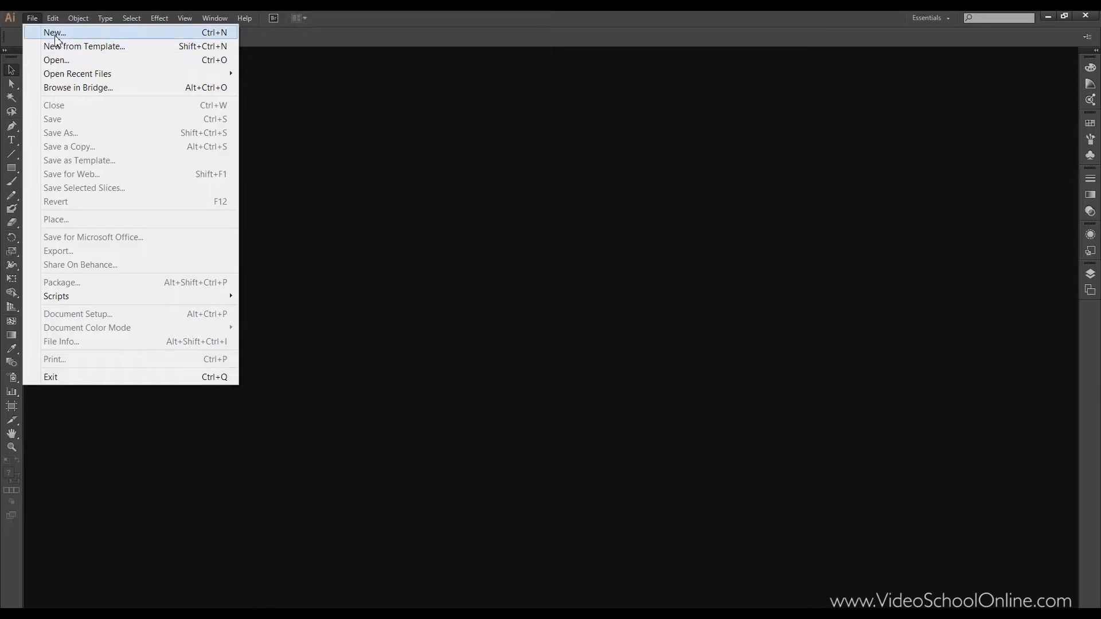
- Show the Edit menu's undo, paste options, Edit Colors and Preferences entries
left_click(53, 18)
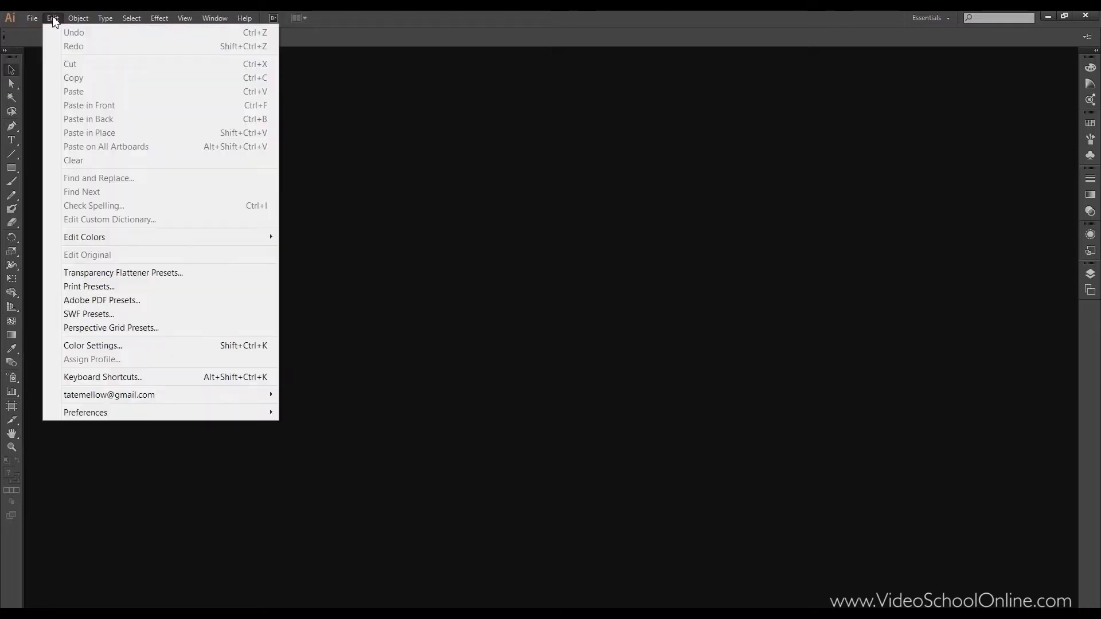
mouse_move(96, 49)
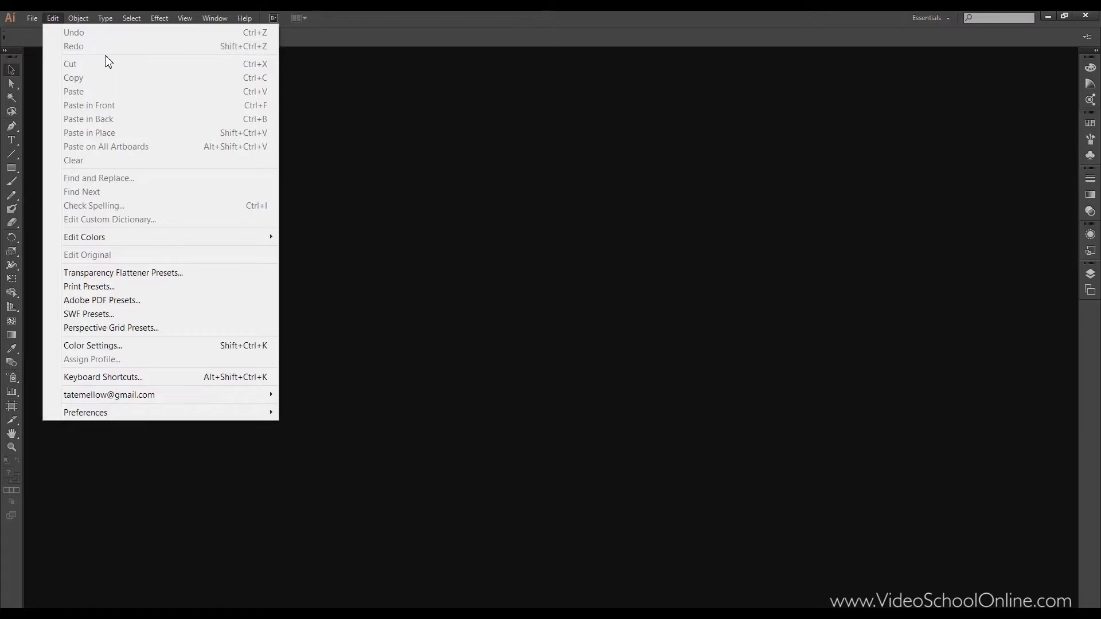
mouse_move(95, 47)
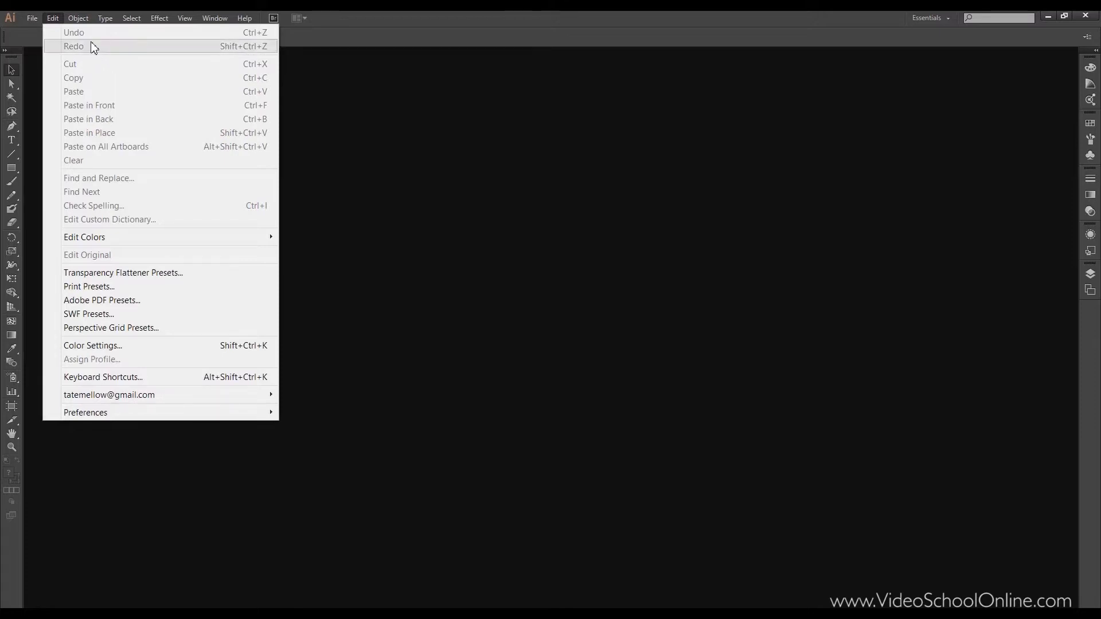
mouse_move(103, 92)
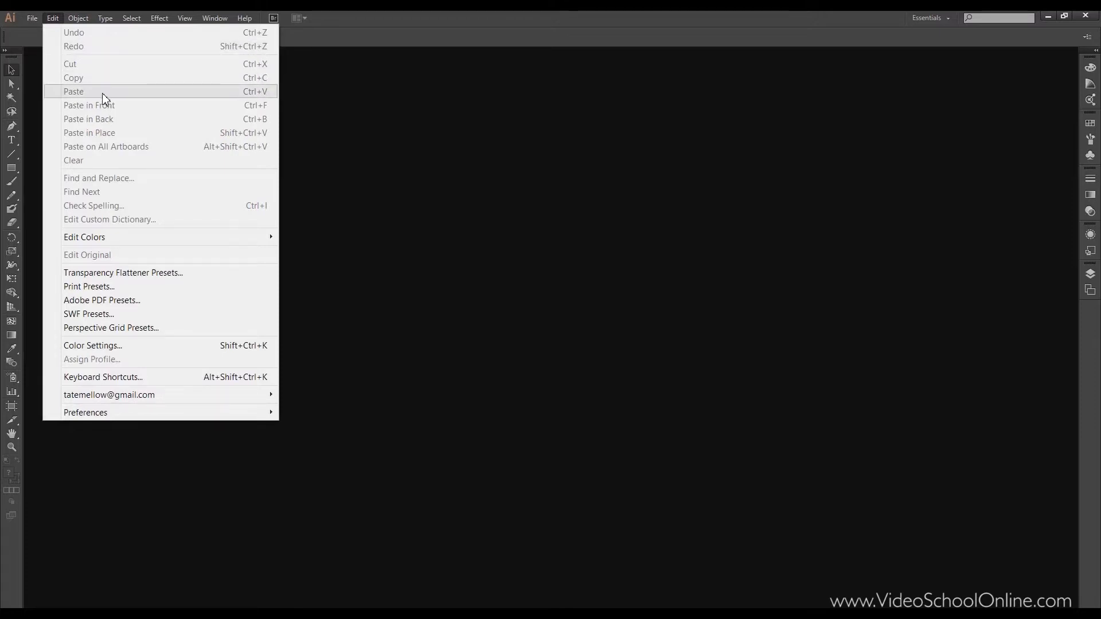
mouse_move(110, 138)
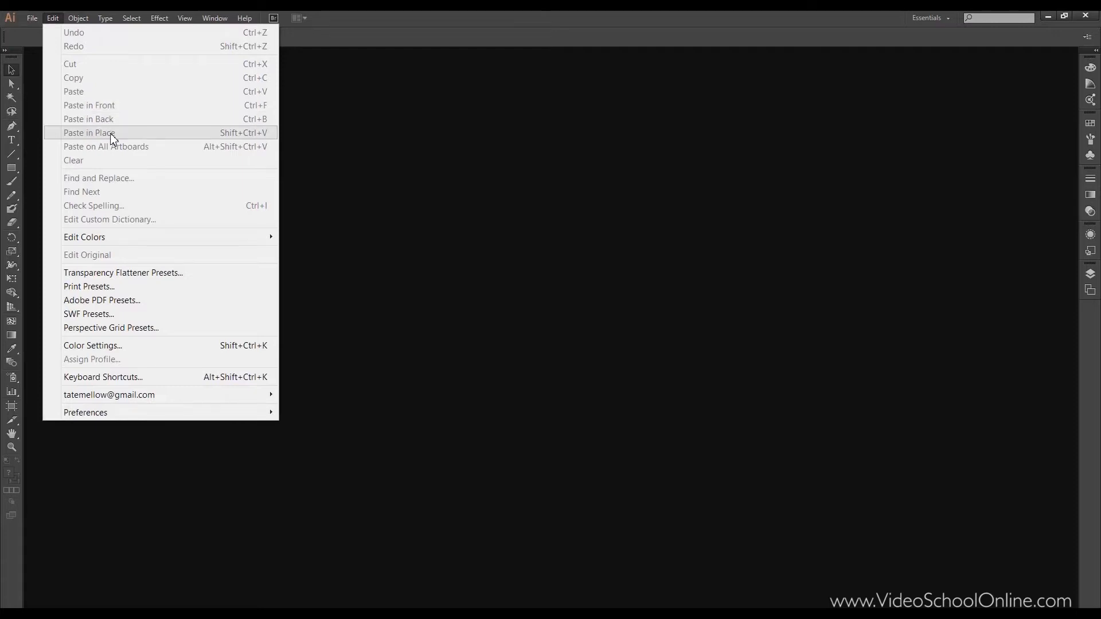
mouse_move(119, 133)
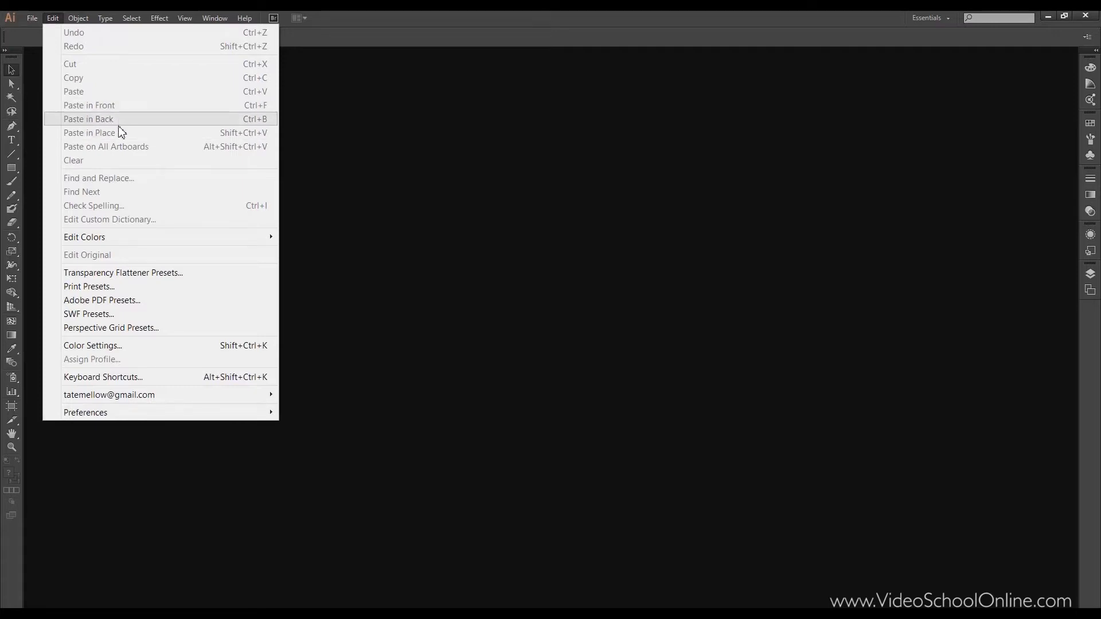
mouse_move(122, 136)
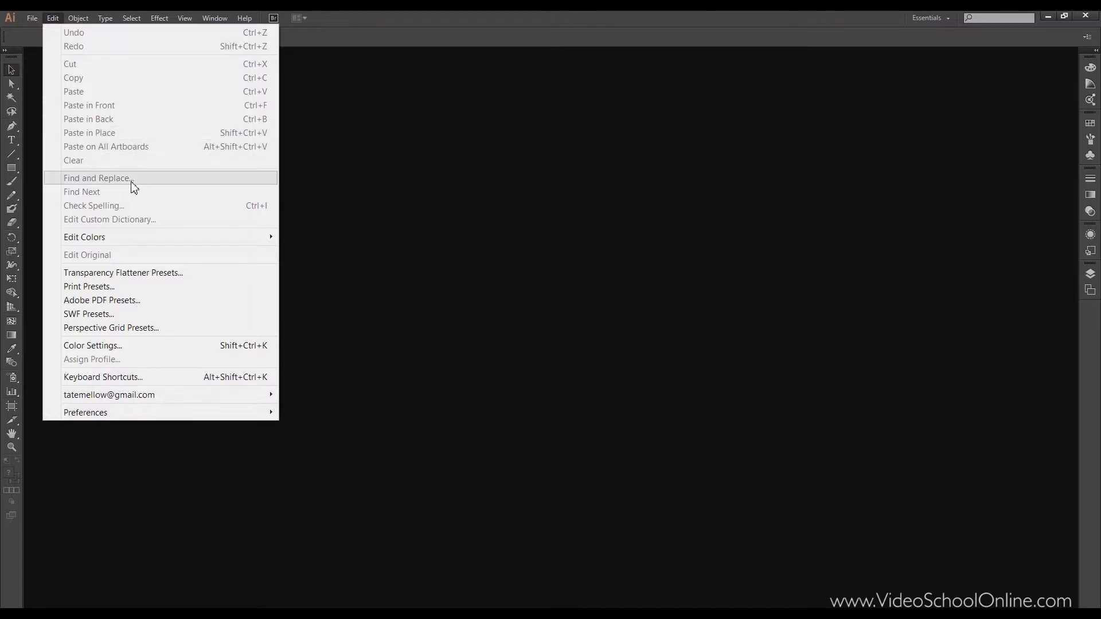
mouse_move(114, 199)
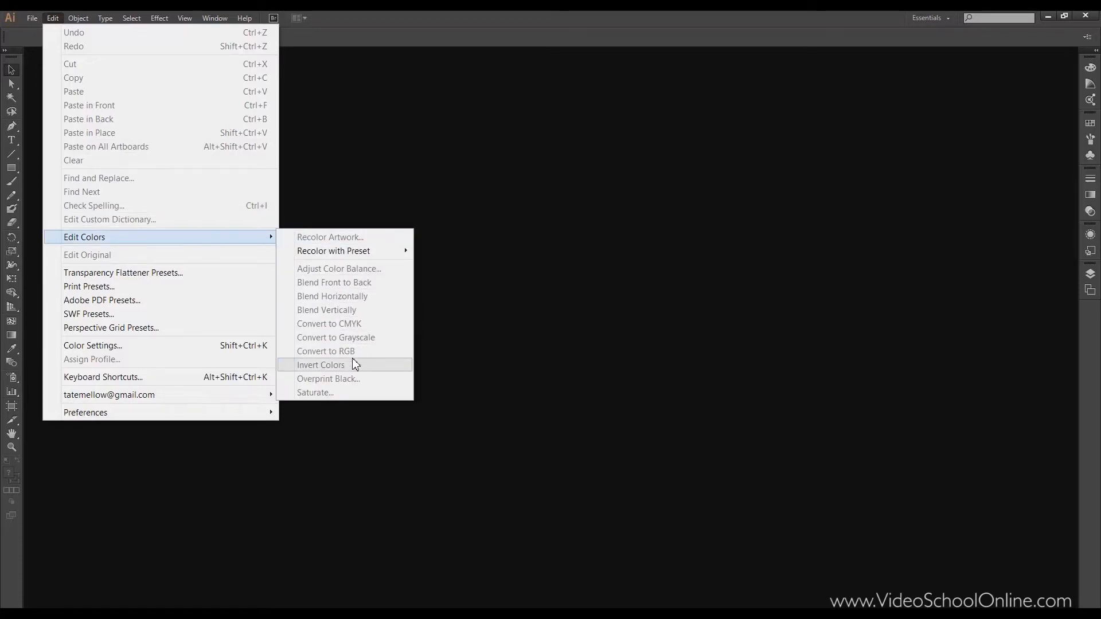
mouse_move(318, 313)
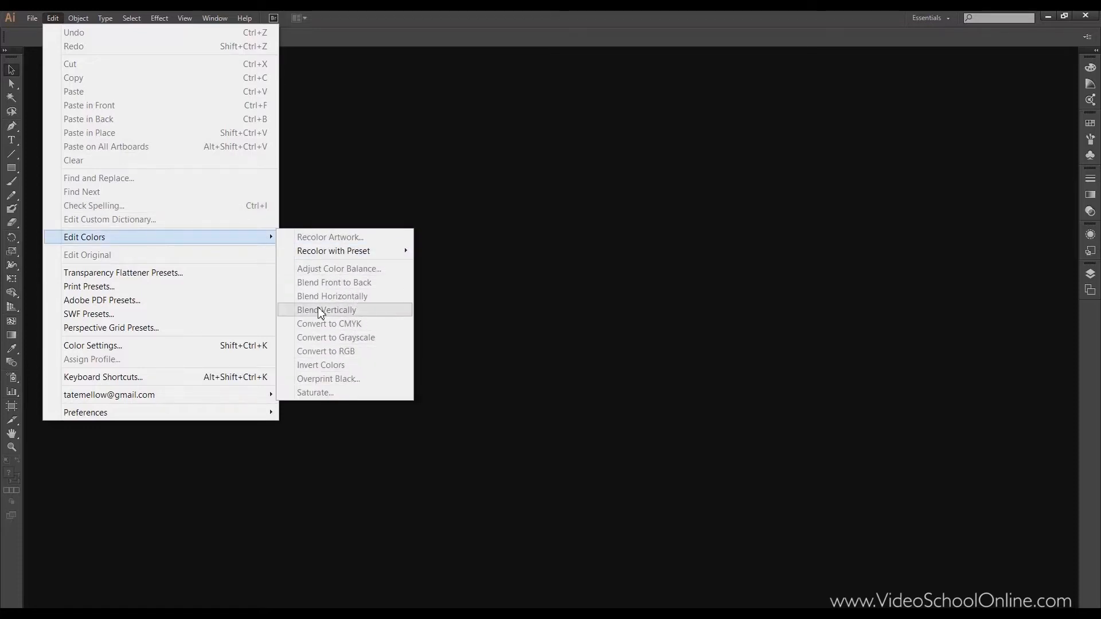
mouse_move(152, 275)
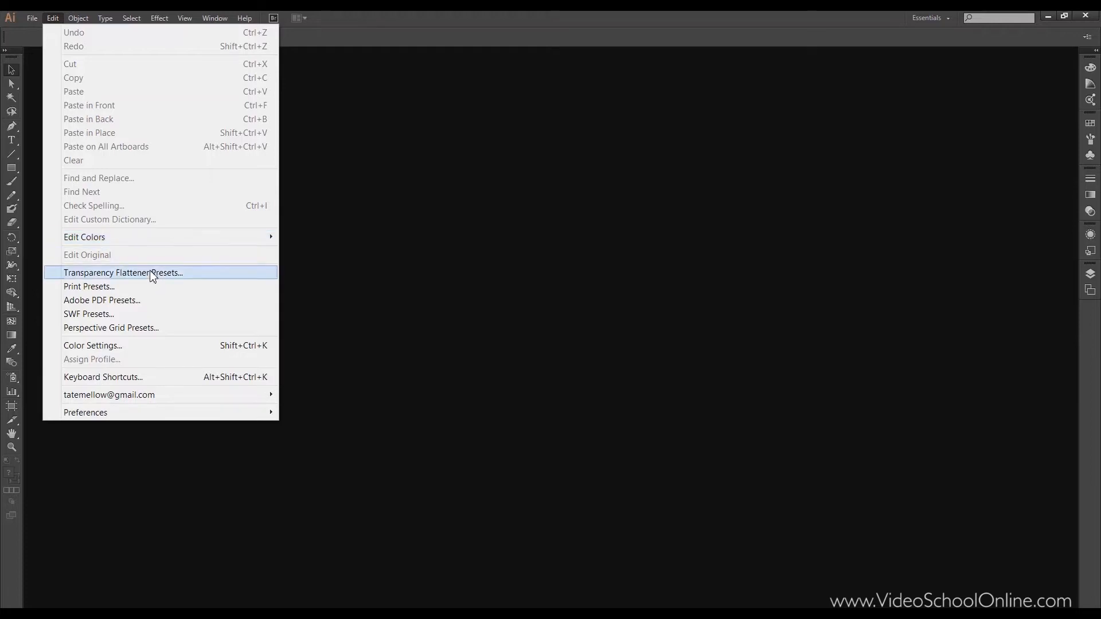
mouse_move(142, 316)
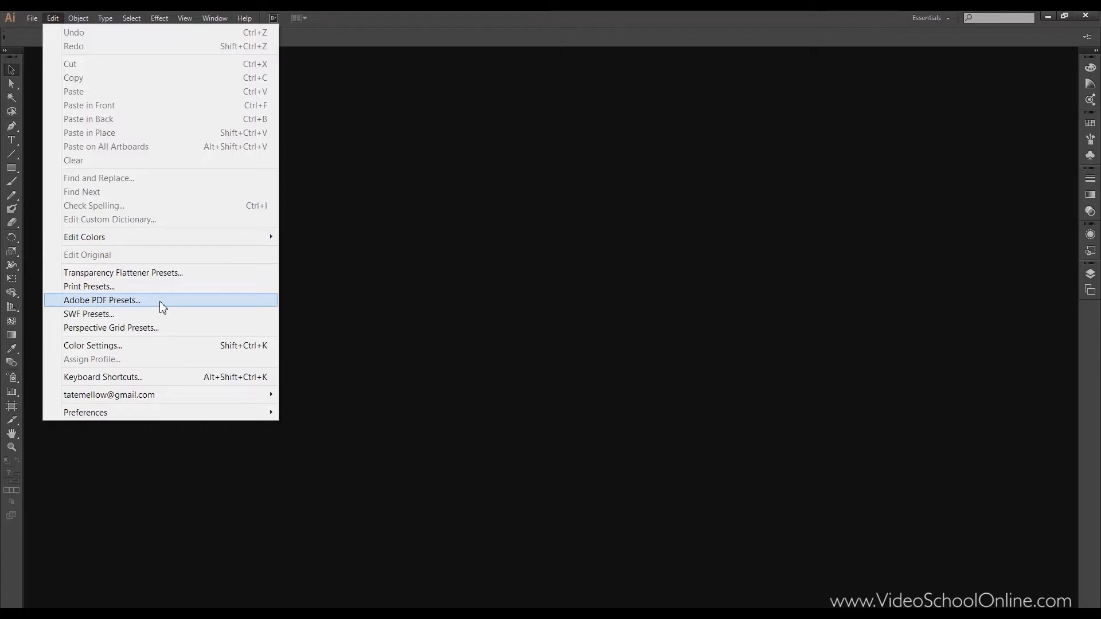
mouse_move(140, 353)
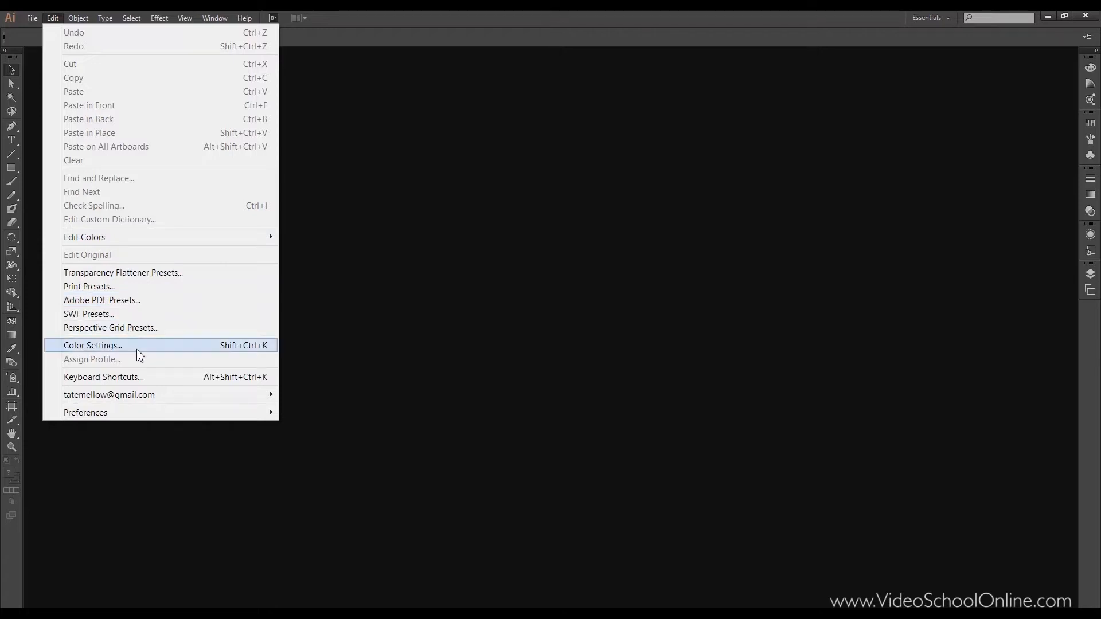
mouse_move(143, 406)
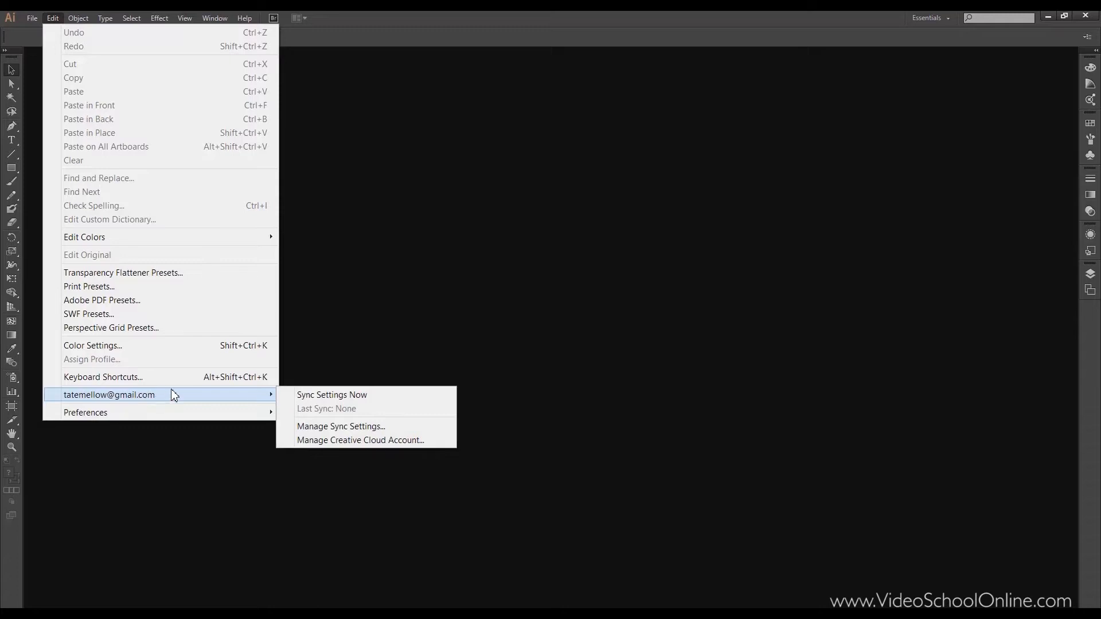
mouse_move(181, 402)
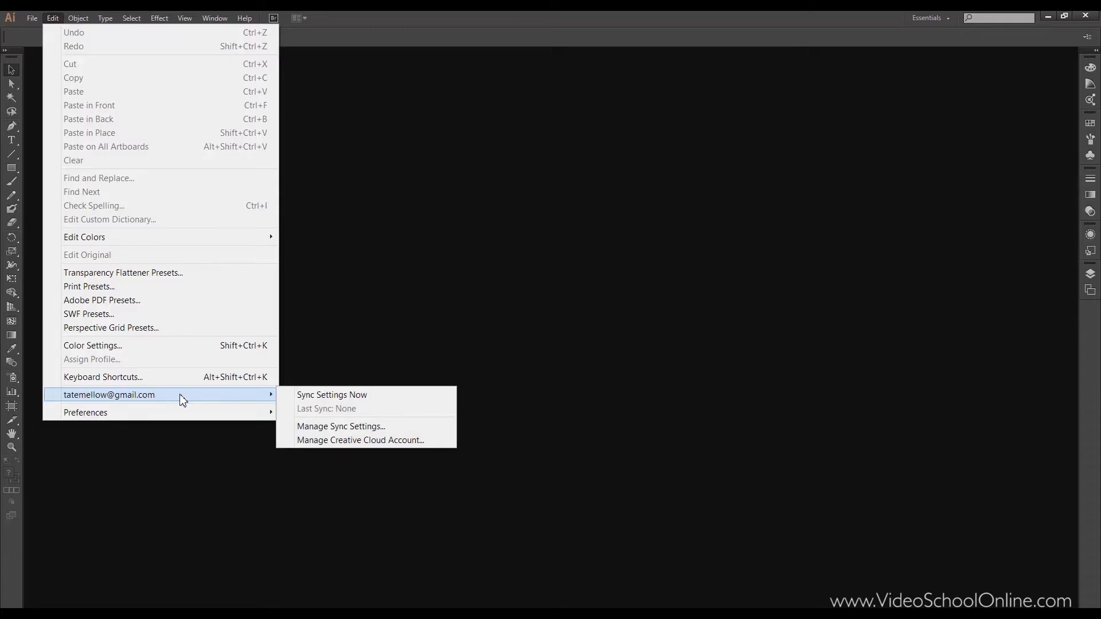
mouse_move(321, 413)
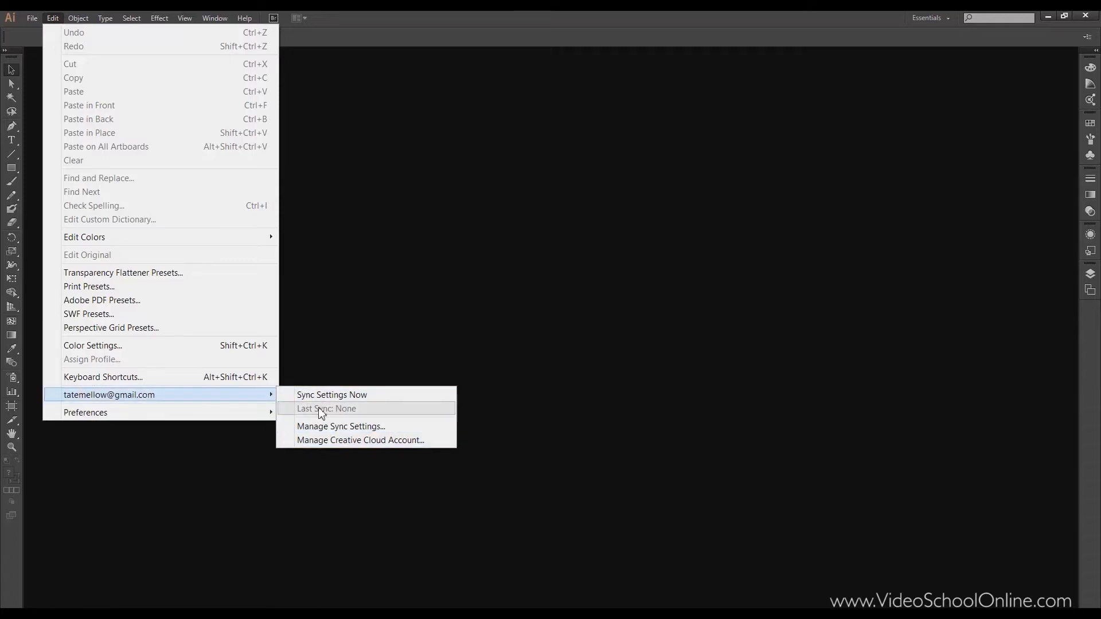
mouse_move(429, 441)
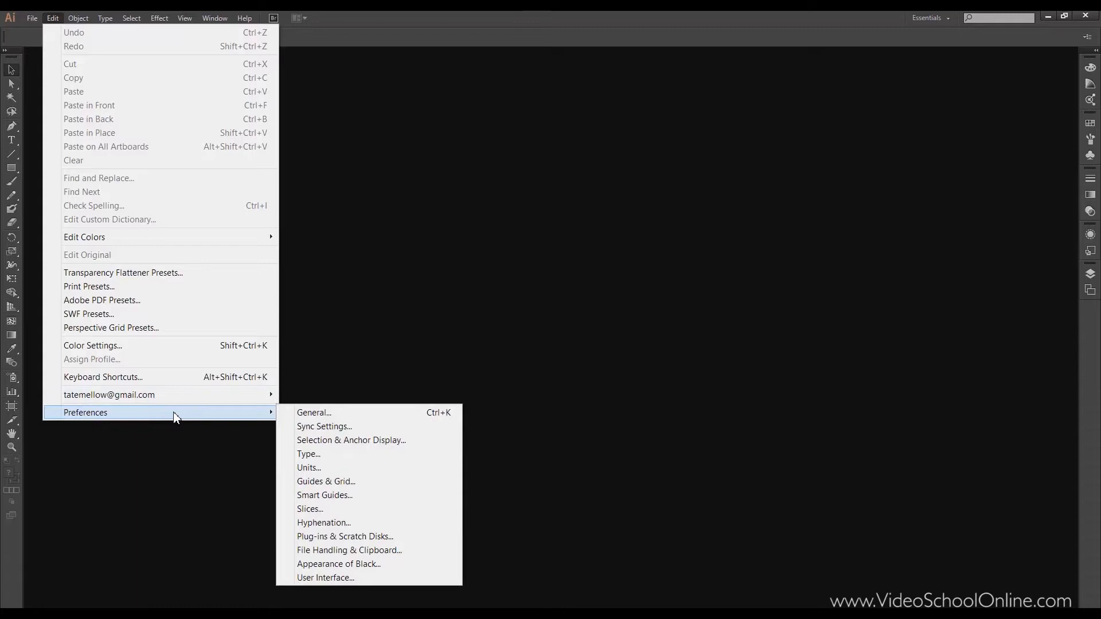
mouse_move(348, 429)
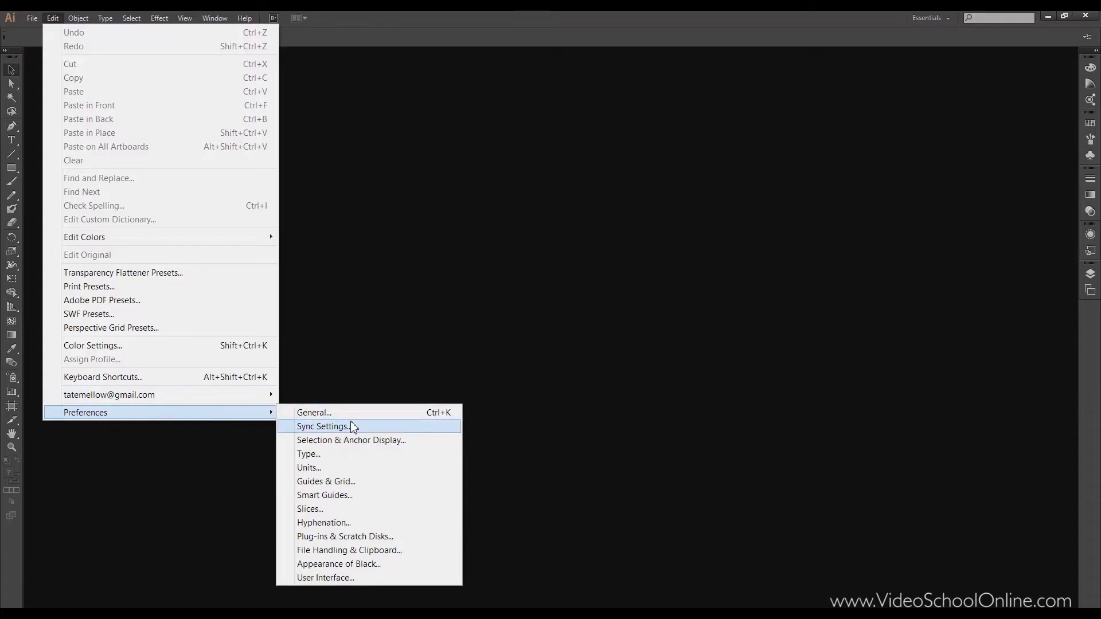
mouse_move(370, 558)
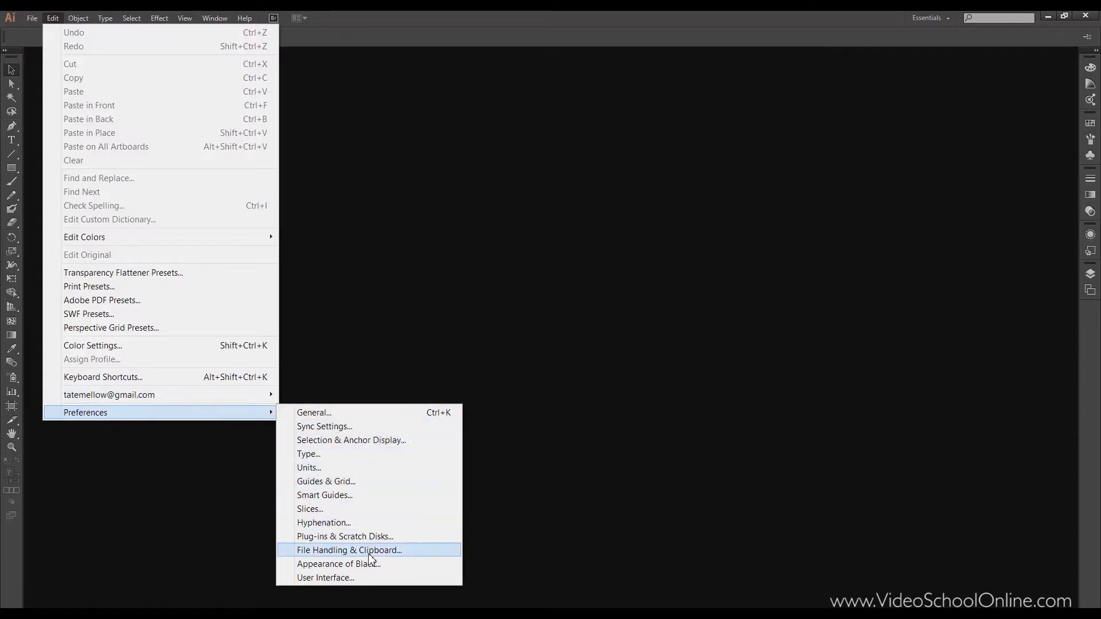
mouse_move(361, 418)
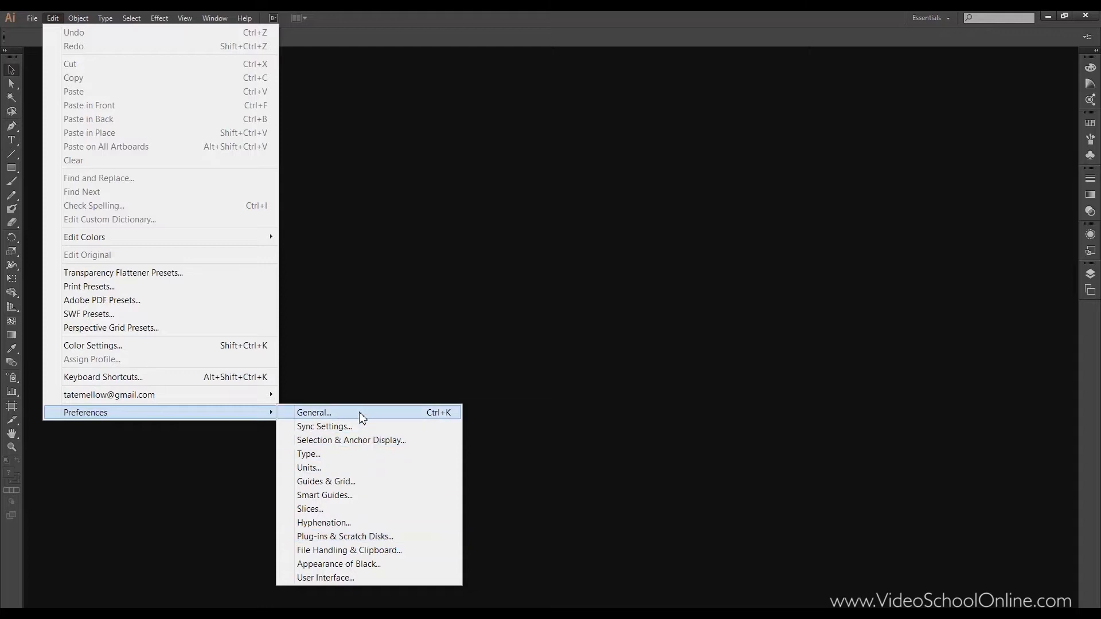
mouse_move(94, 50)
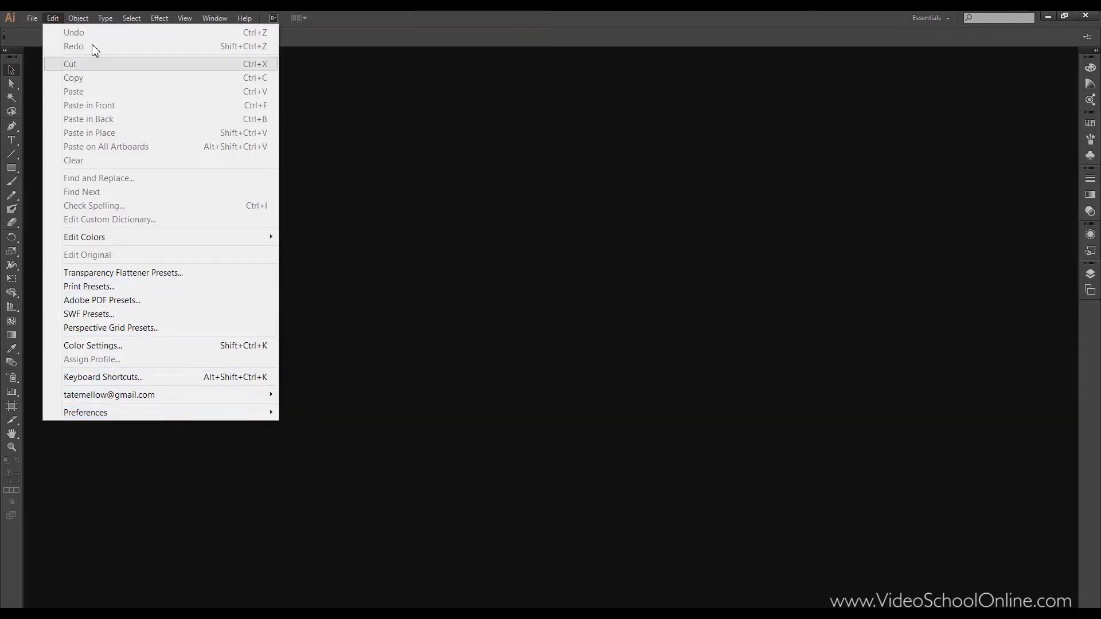
- Browse the Object menu's group, lock, expand and Image Trace commands, then move to Type
left_click(78, 18)
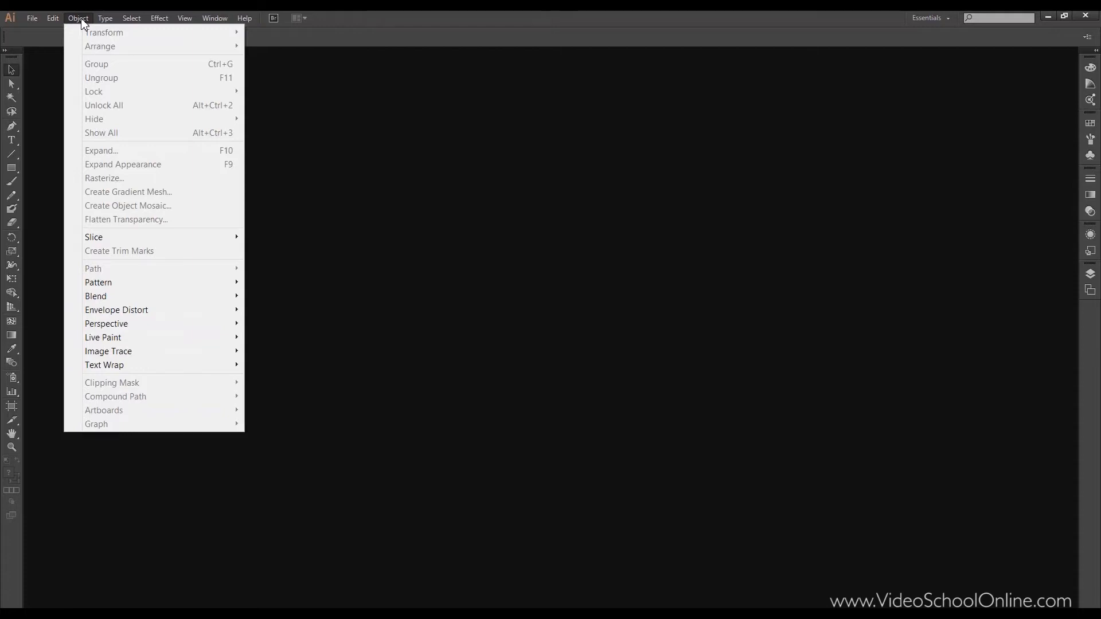
mouse_move(115, 41)
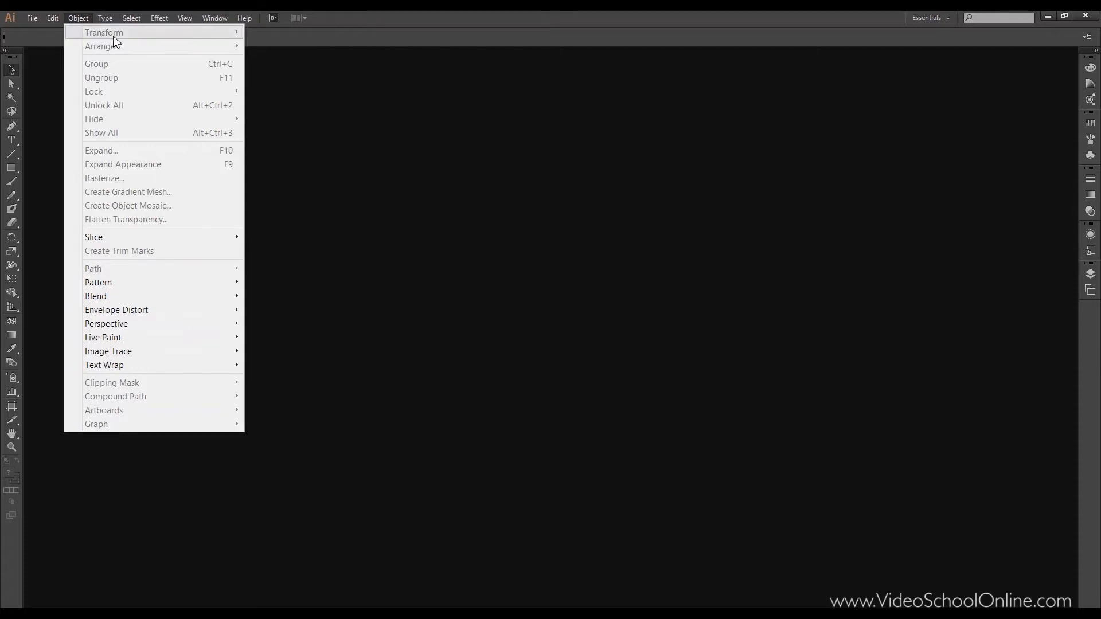
mouse_move(120, 44)
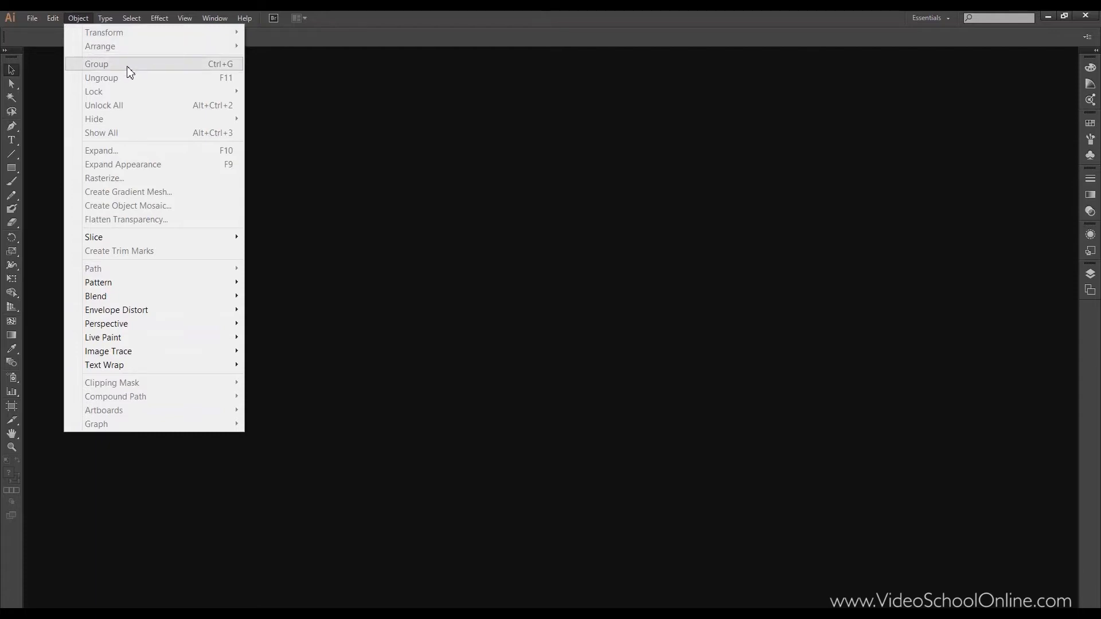
mouse_move(150, 133)
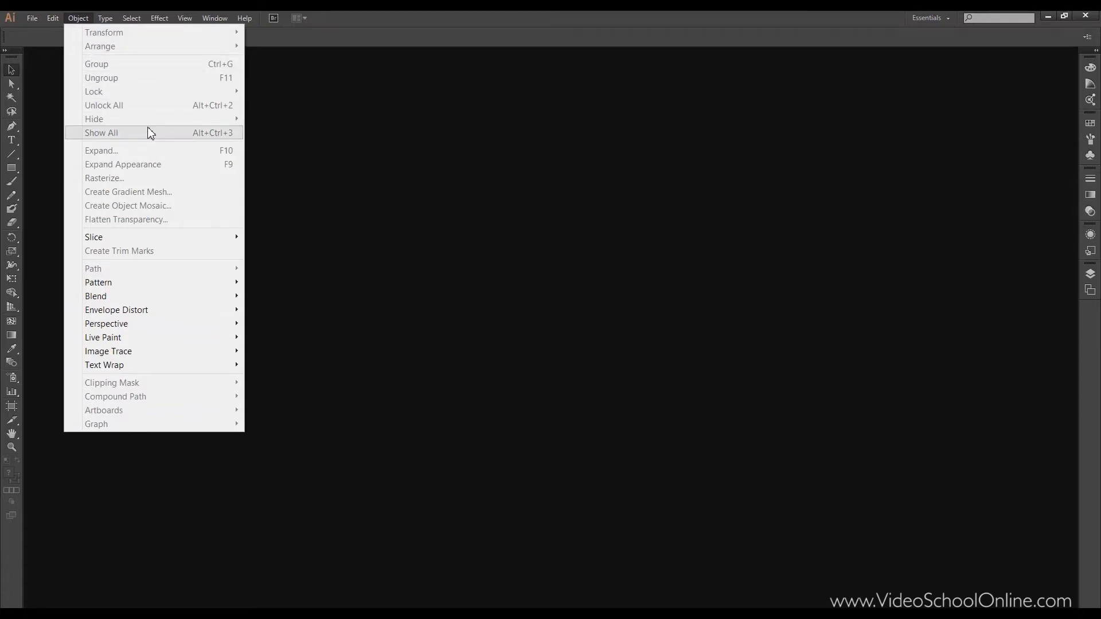
mouse_move(170, 150)
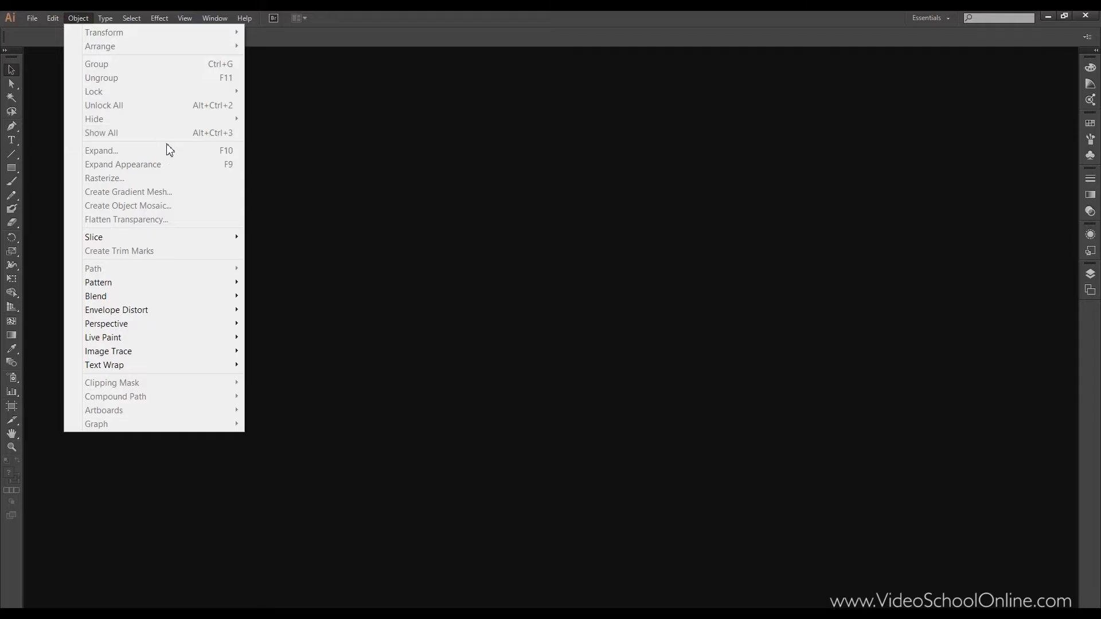
mouse_move(165, 156)
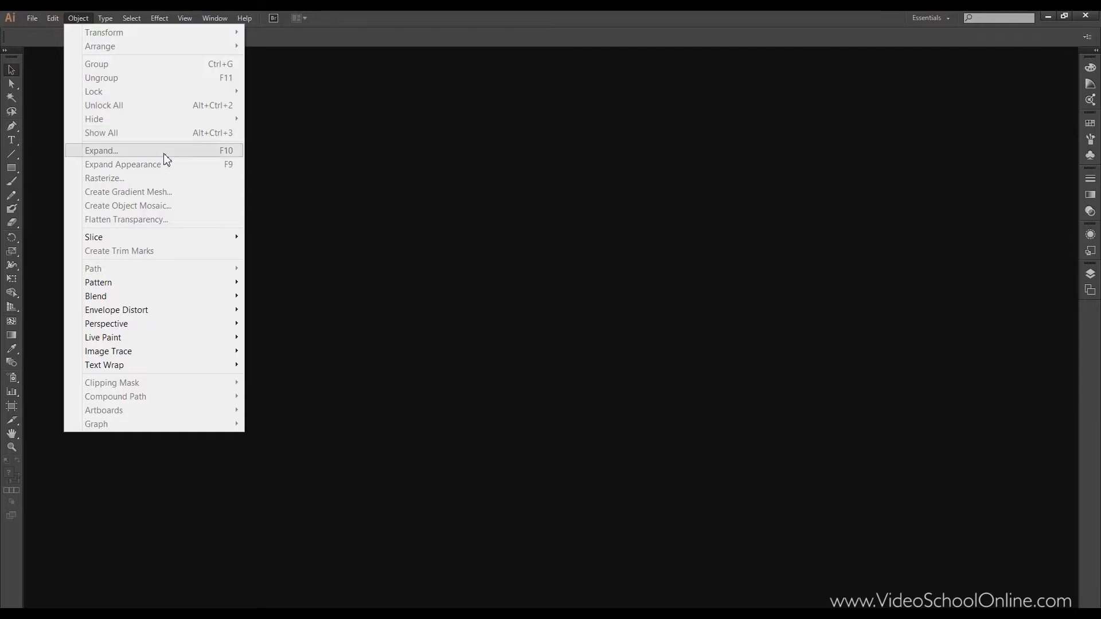
mouse_move(165, 172)
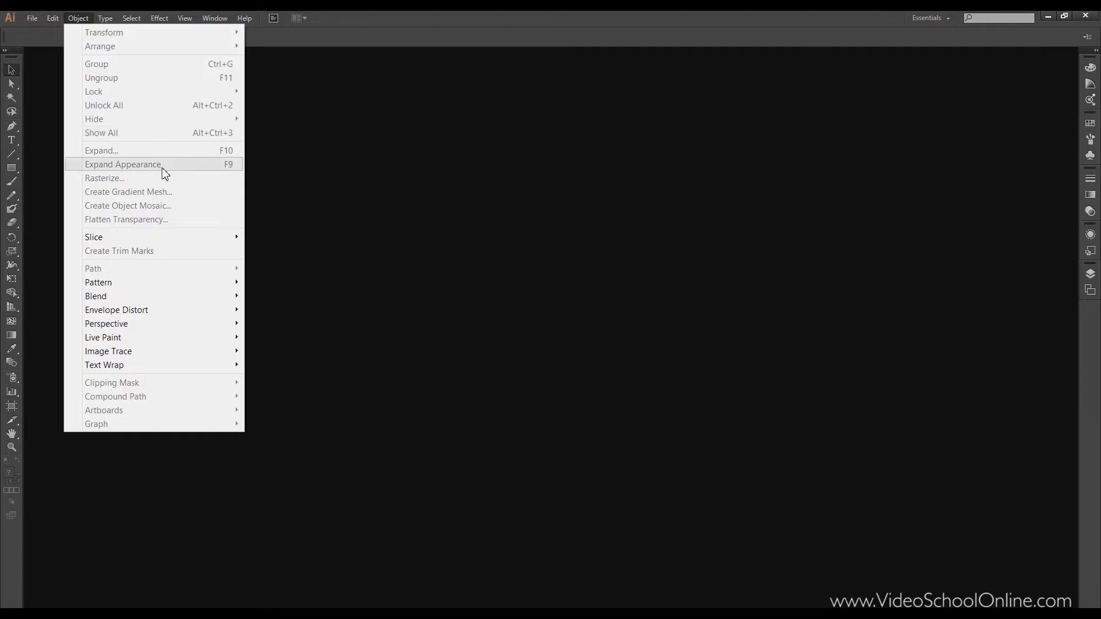
mouse_move(164, 194)
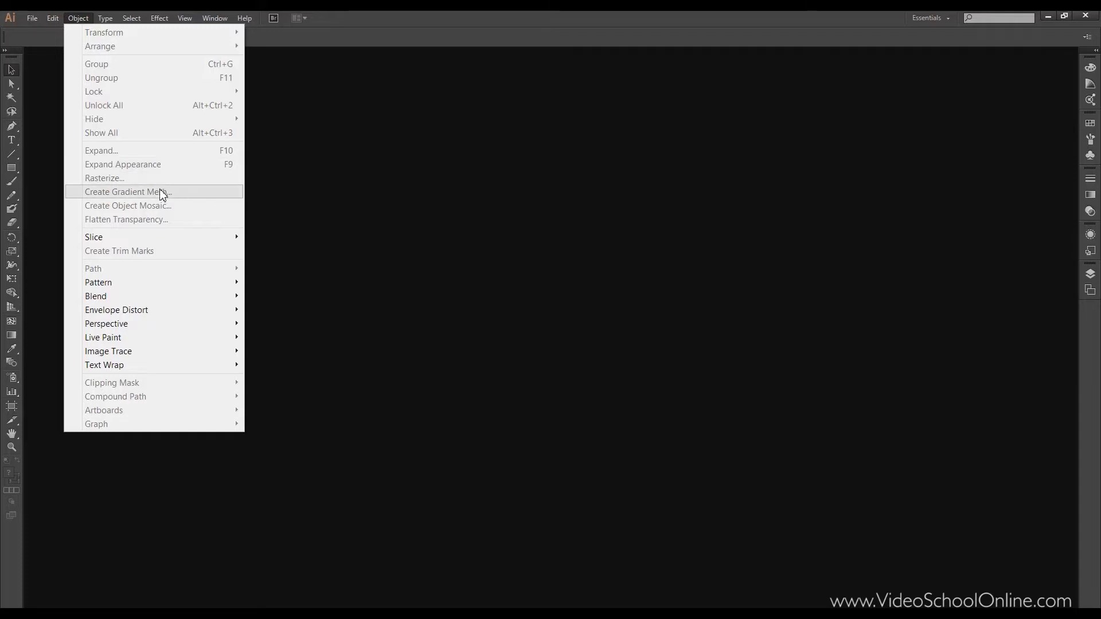
mouse_move(168, 198)
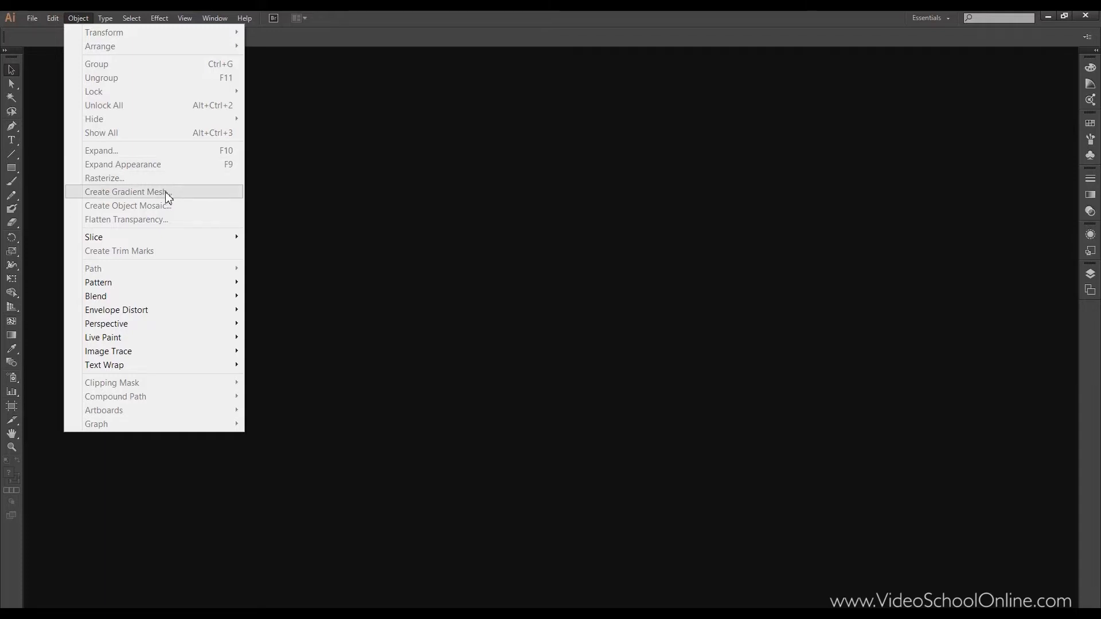
mouse_move(176, 251)
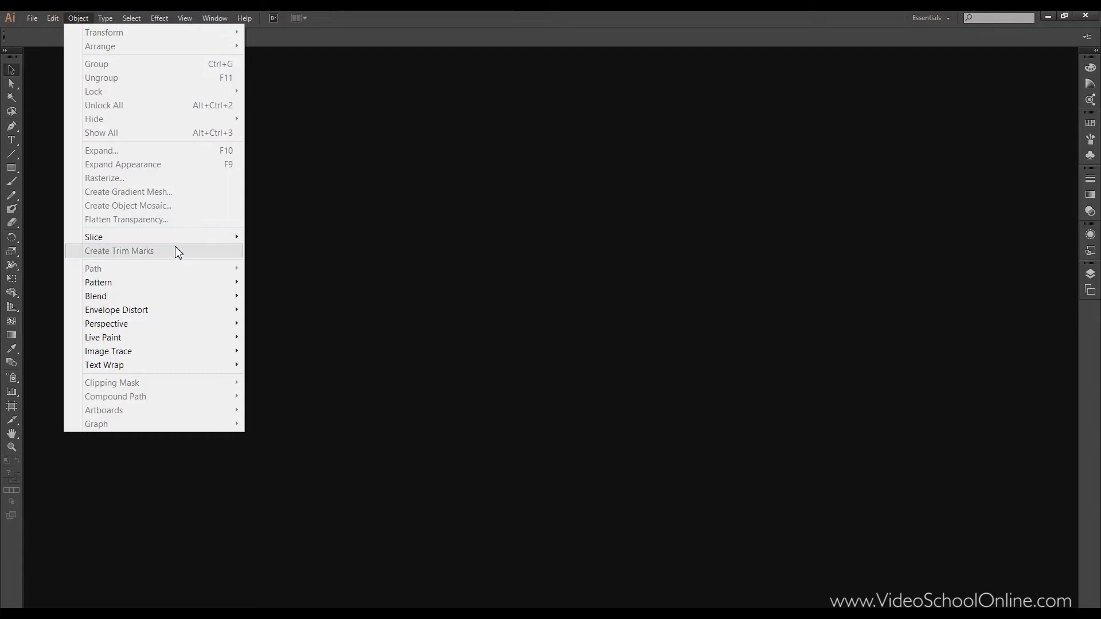
mouse_move(176, 257)
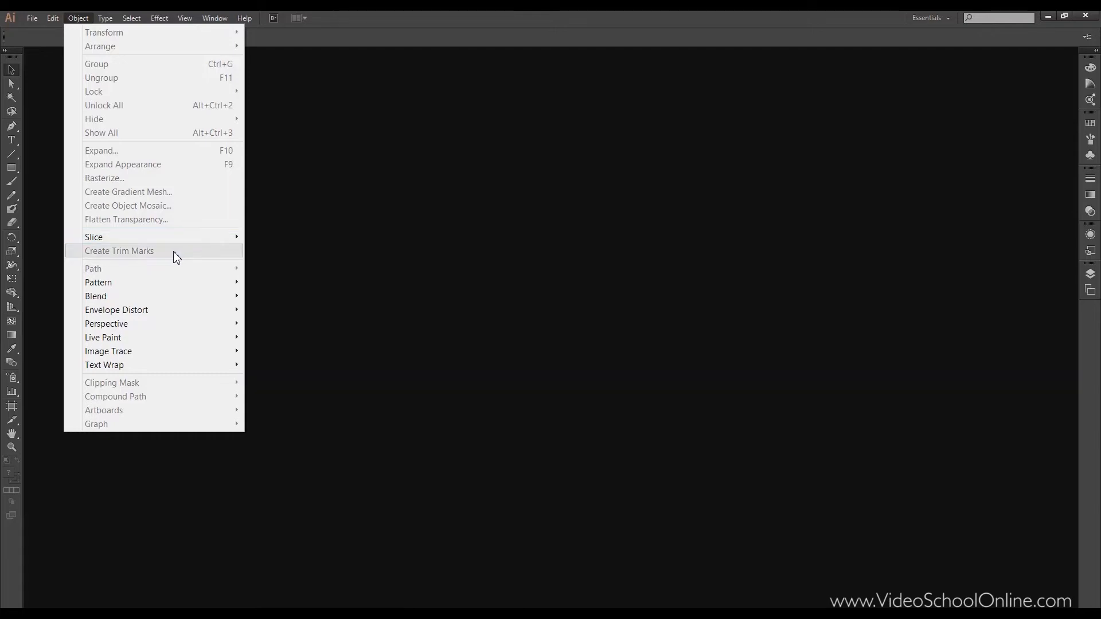
mouse_move(99, 282)
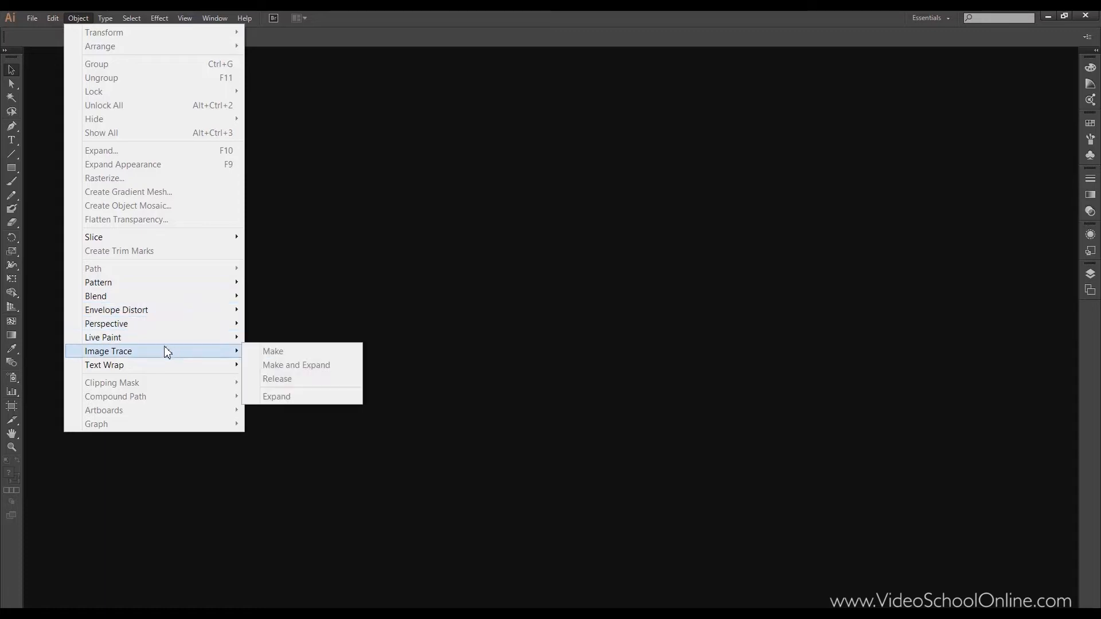
mouse_move(167, 323)
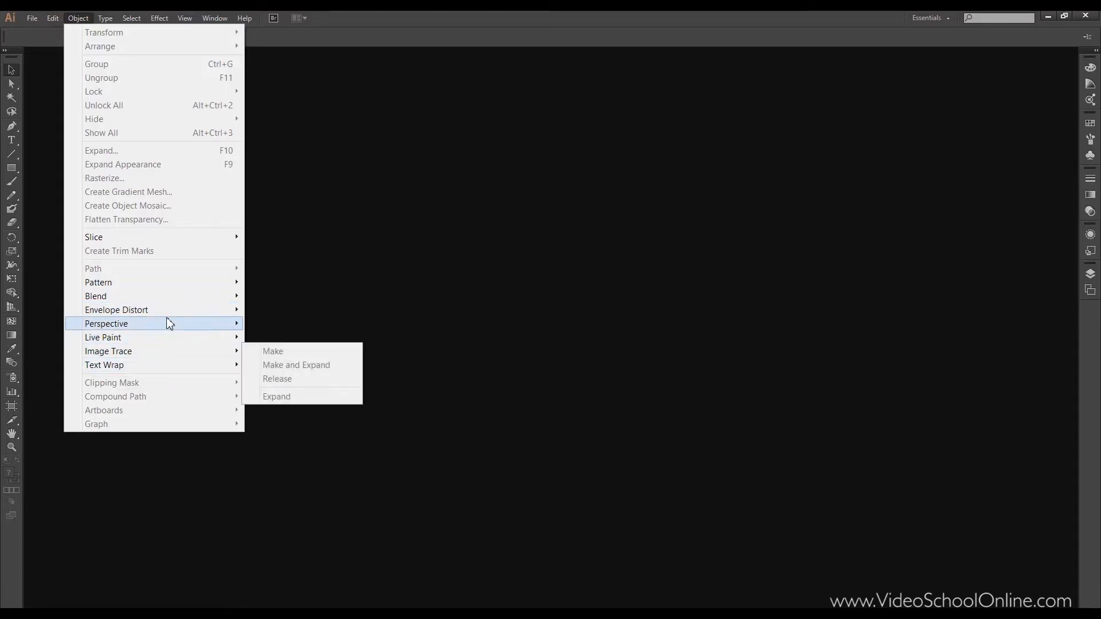
mouse_move(167, 426)
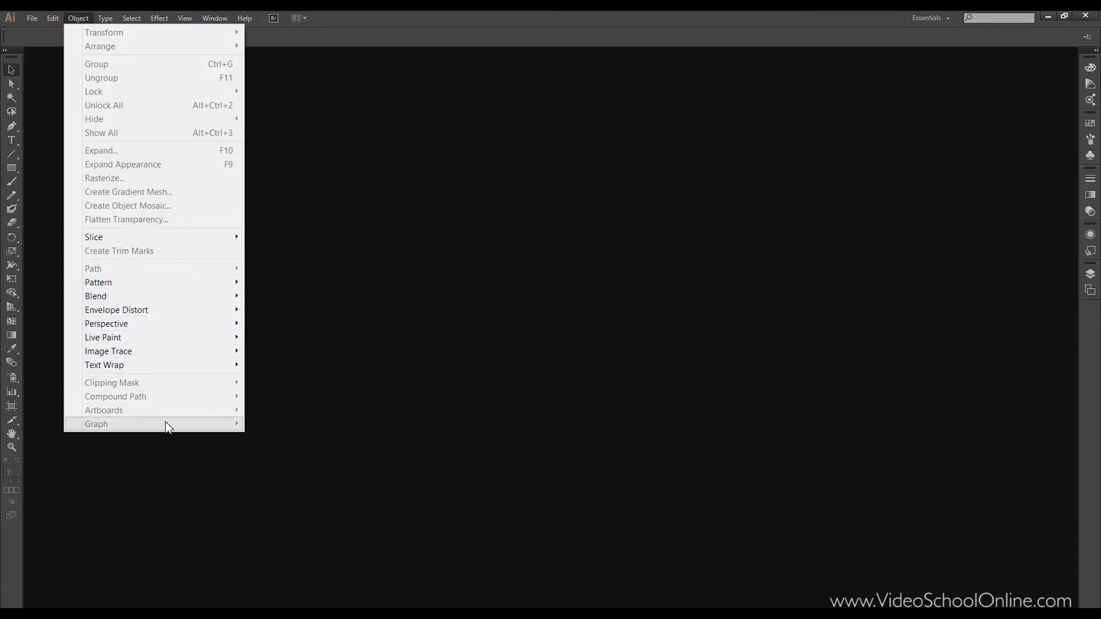
left_click(104, 19)
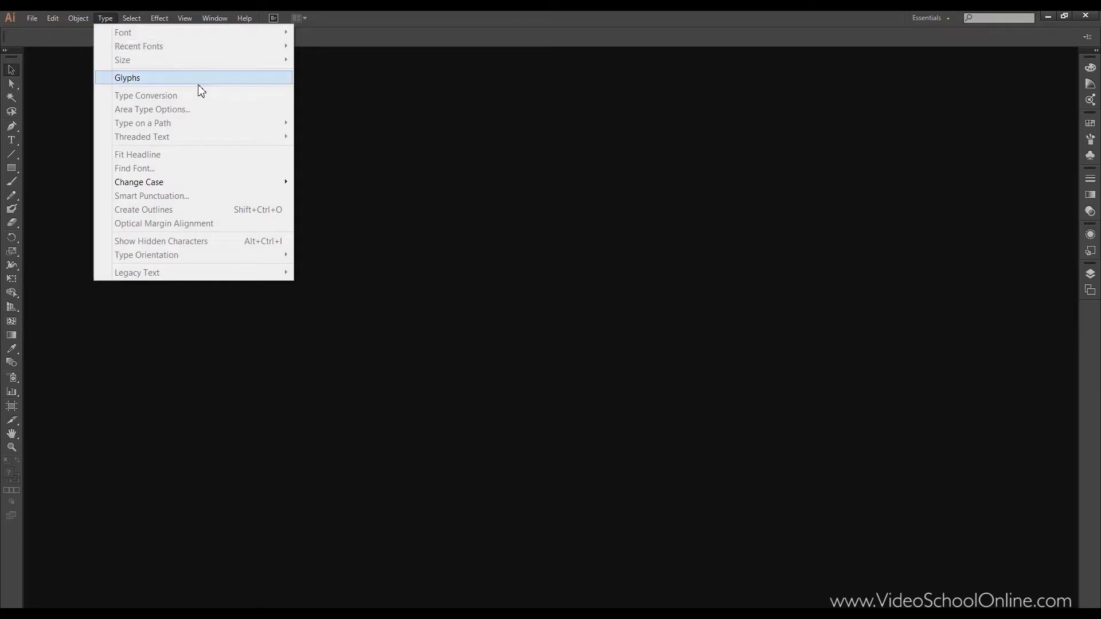
mouse_move(196, 144)
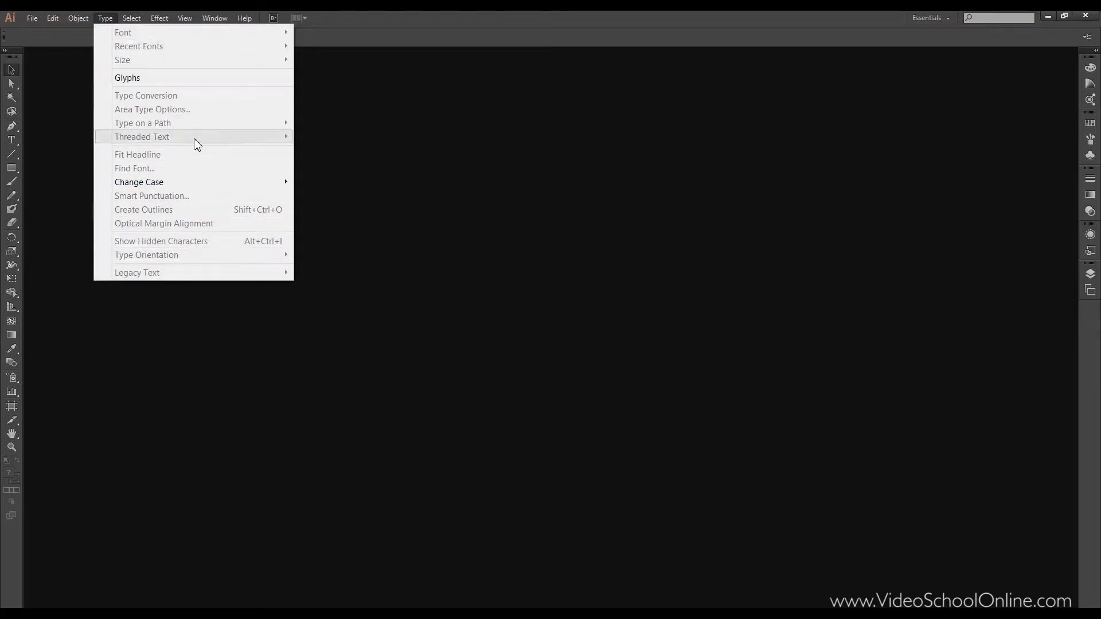
mouse_move(201, 49)
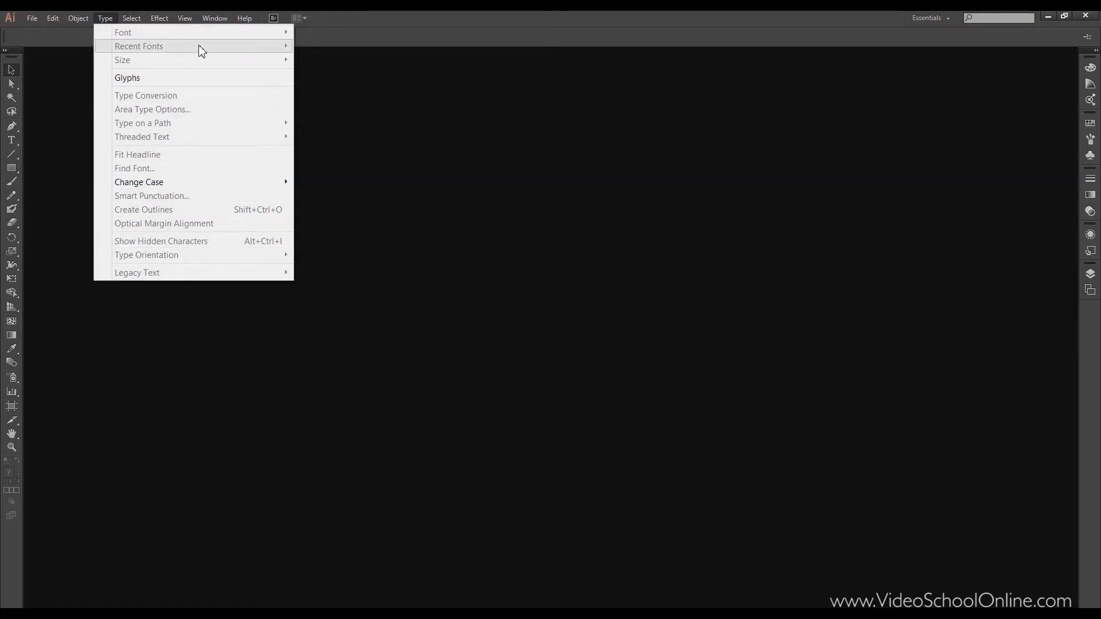
mouse_move(204, 65)
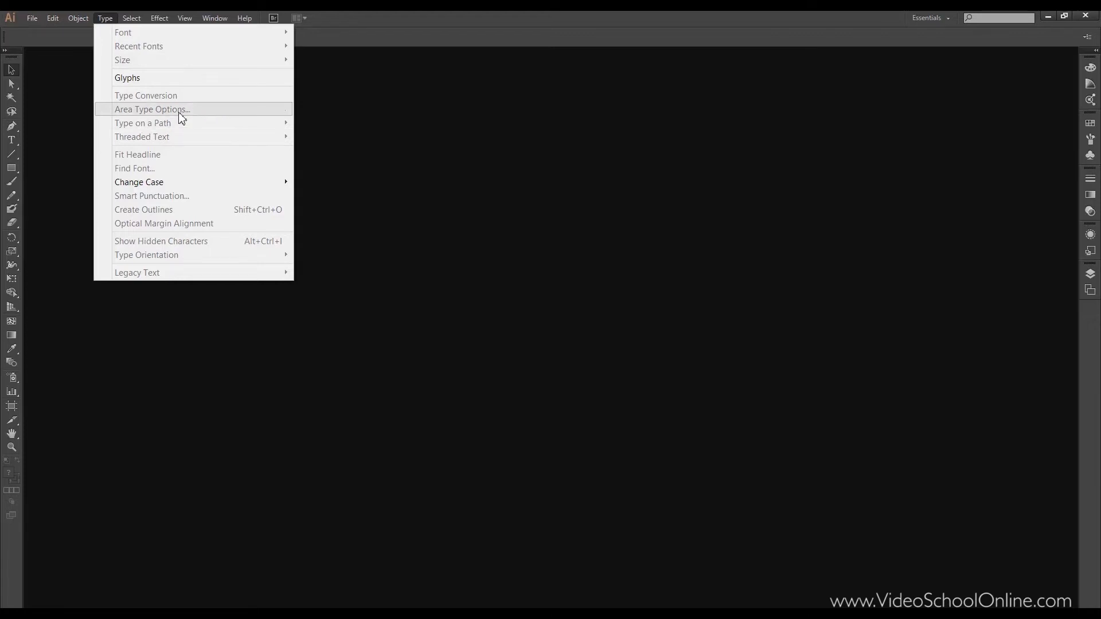
mouse_move(179, 137)
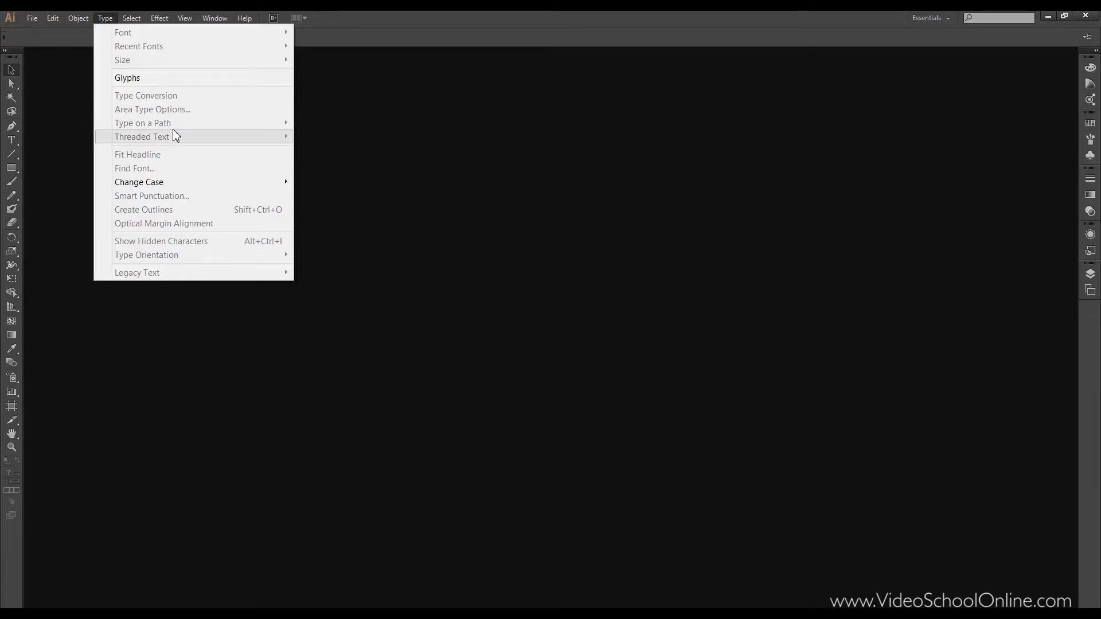
mouse_move(172, 123)
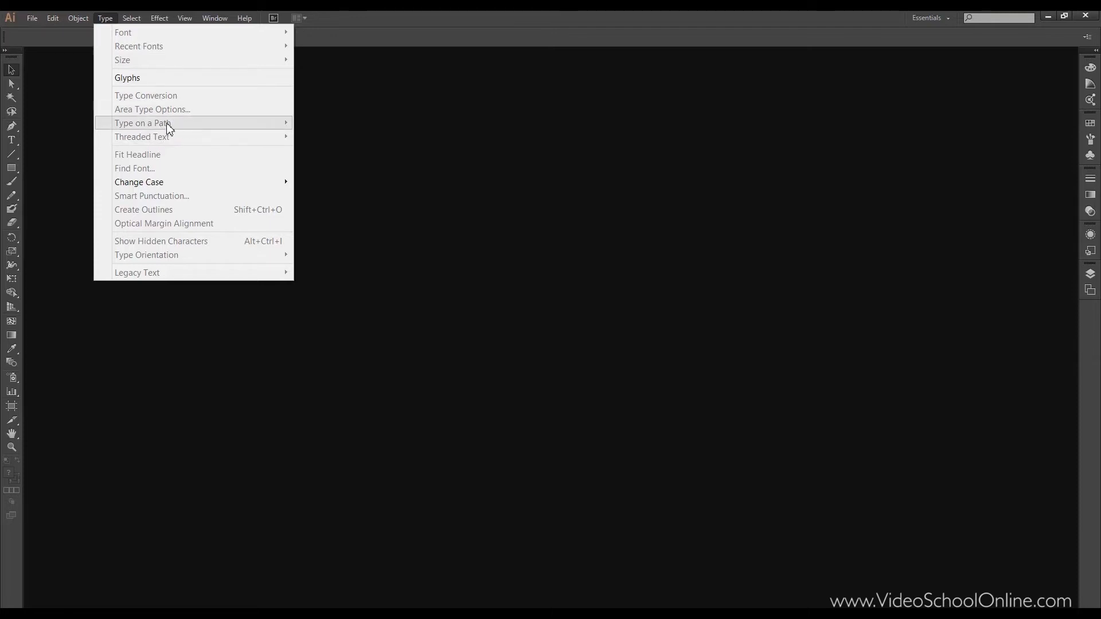
mouse_move(170, 137)
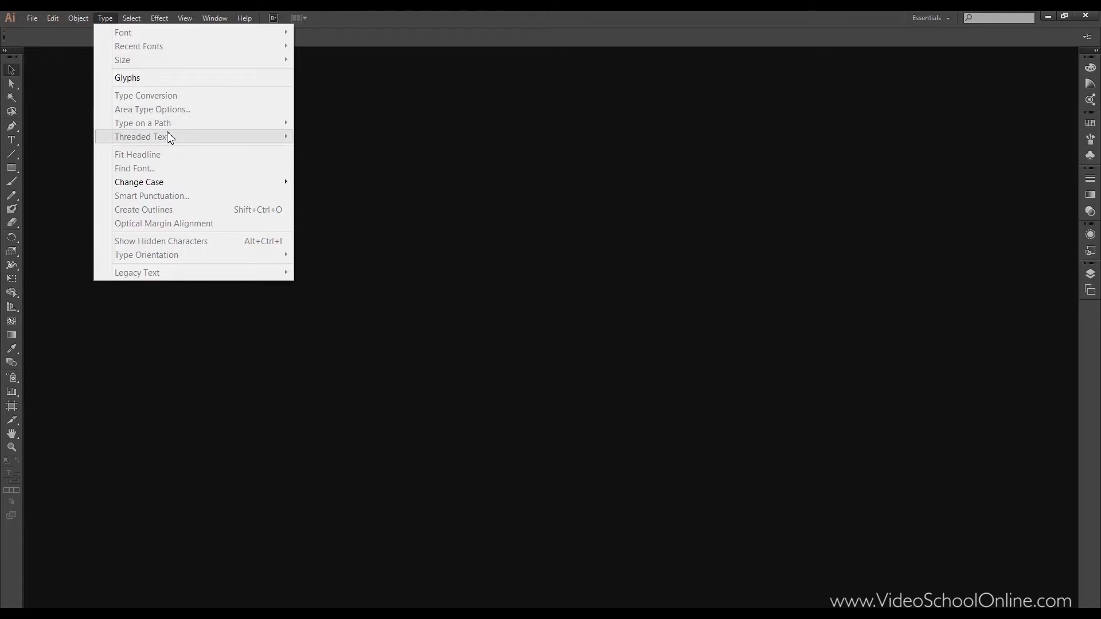
mouse_move(166, 163)
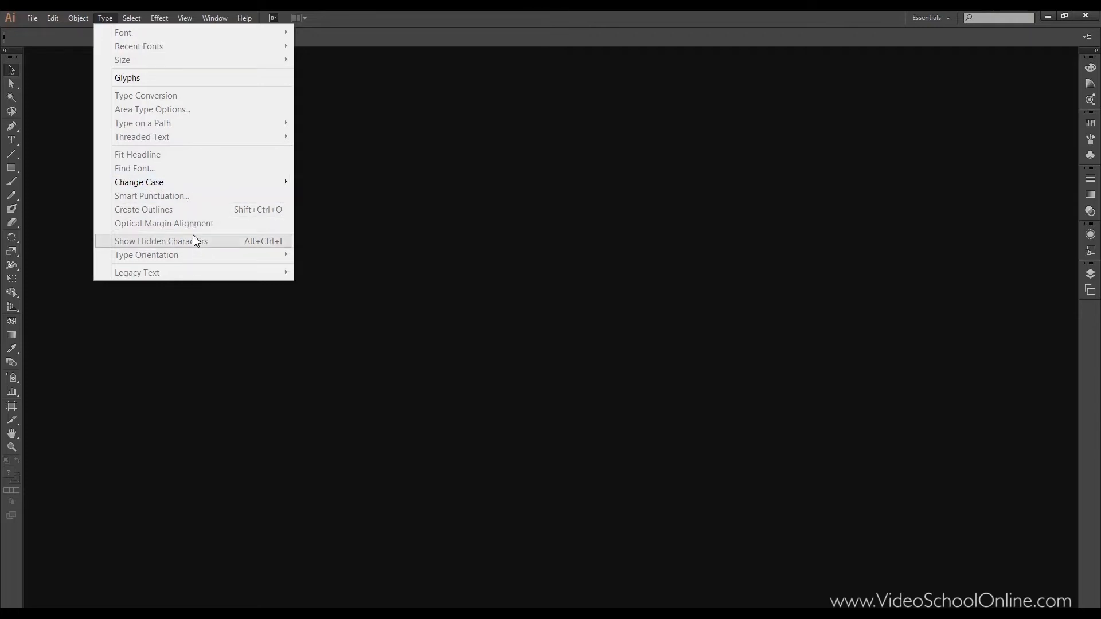
mouse_move(218, 250)
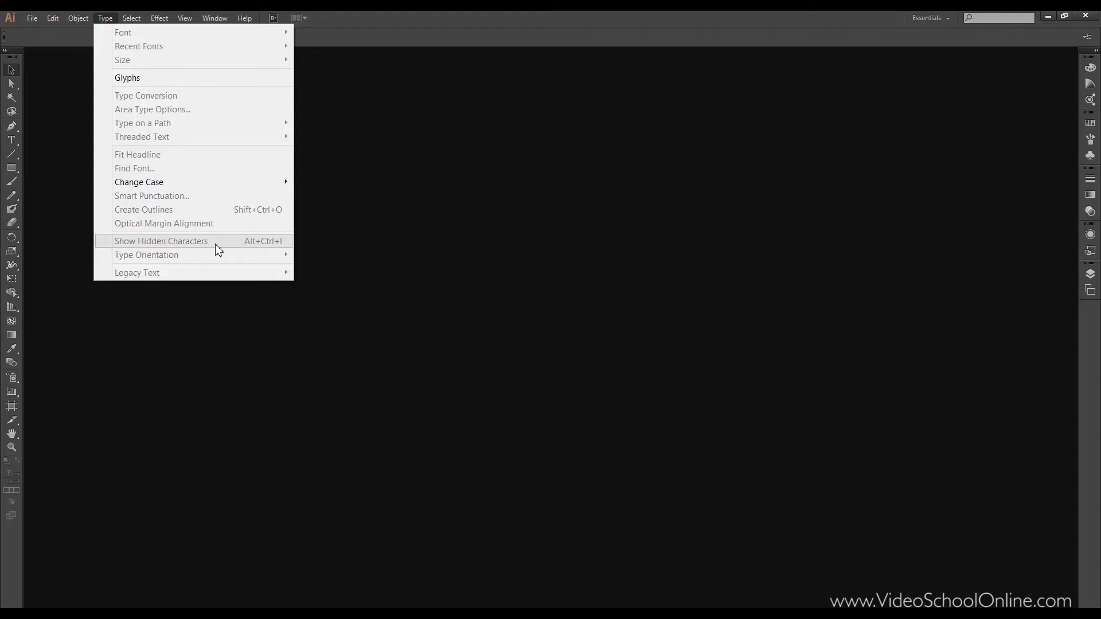
mouse_move(217, 259)
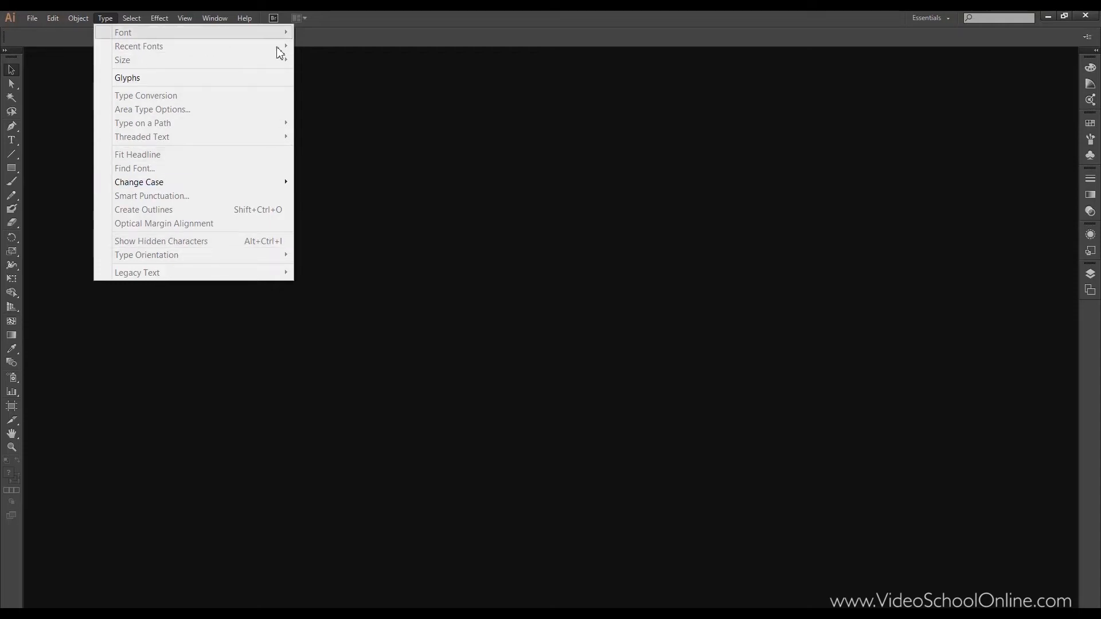
mouse_move(158, 48)
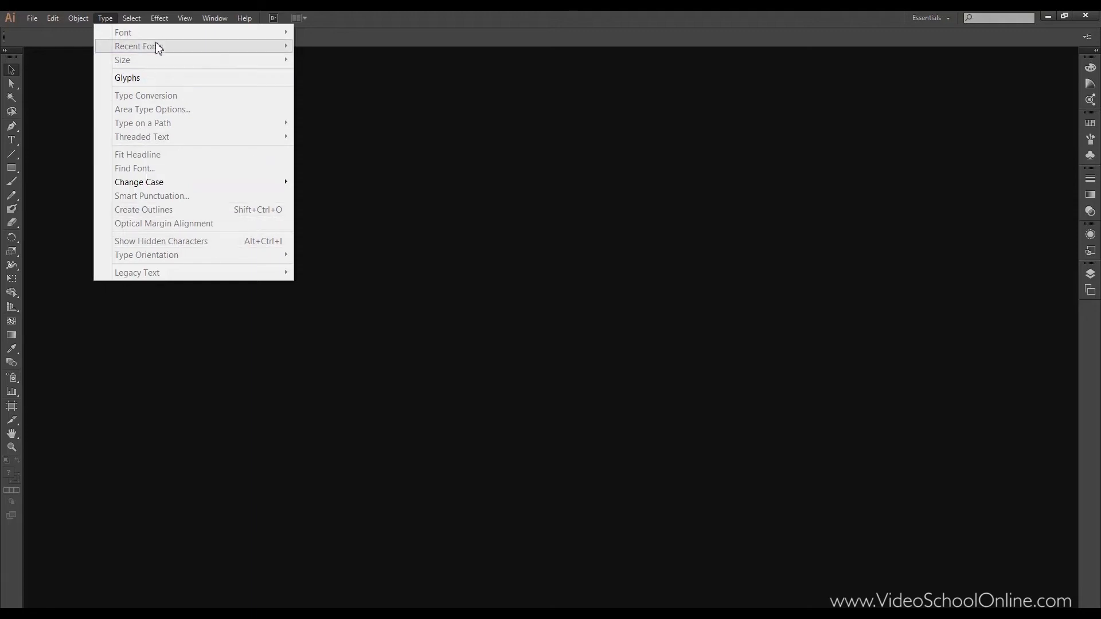
mouse_move(183, 259)
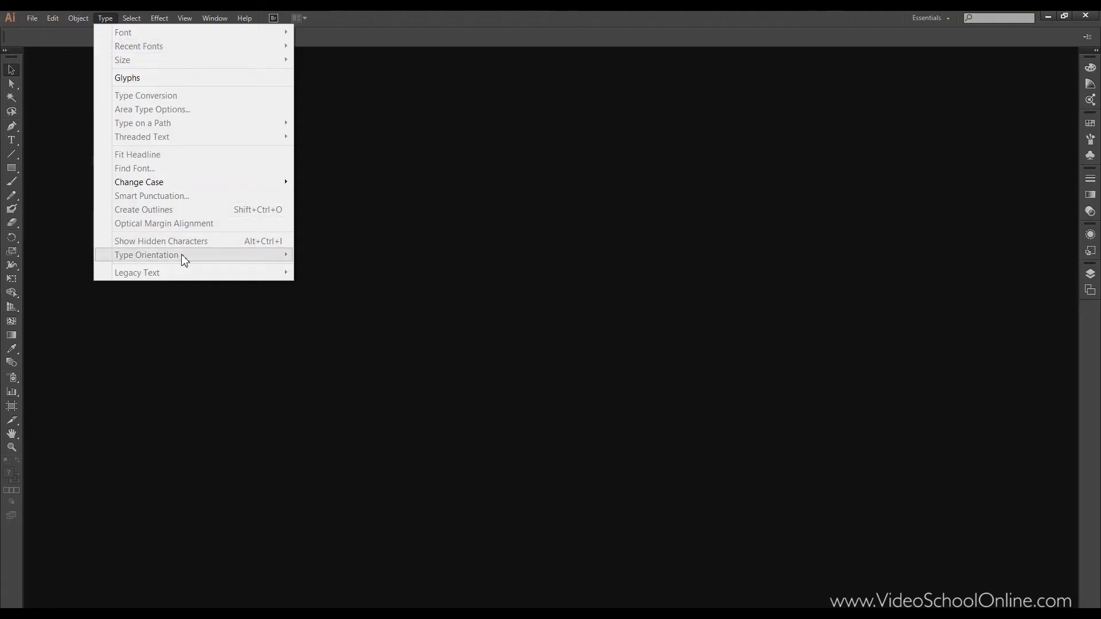
- Move on from Type's font and glyph commands to the Select menu
left_click(131, 18)
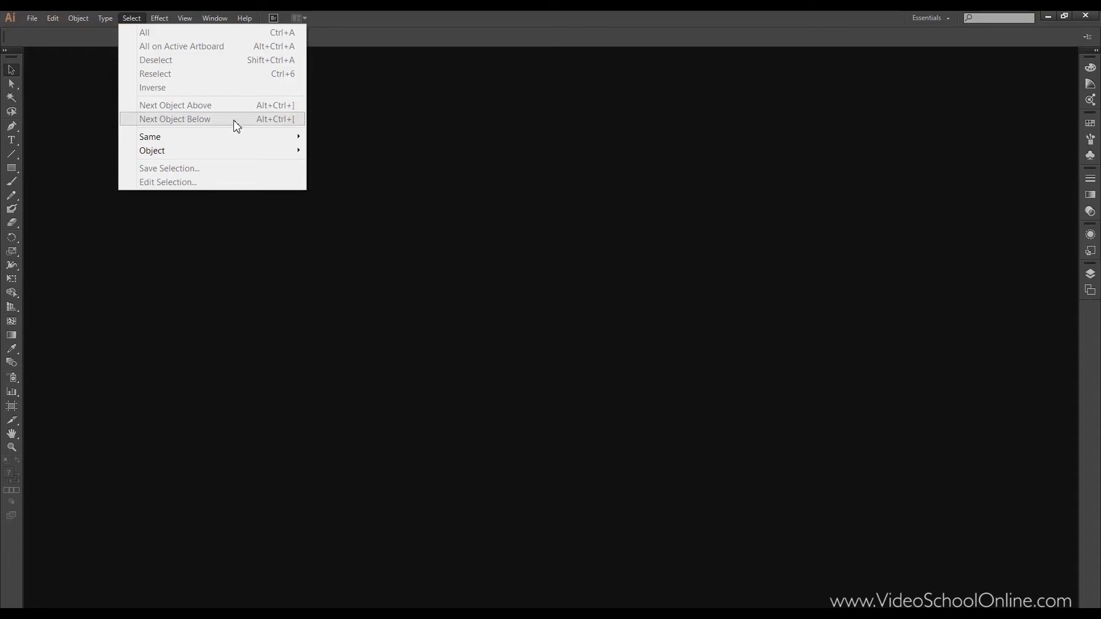
mouse_move(150, 136)
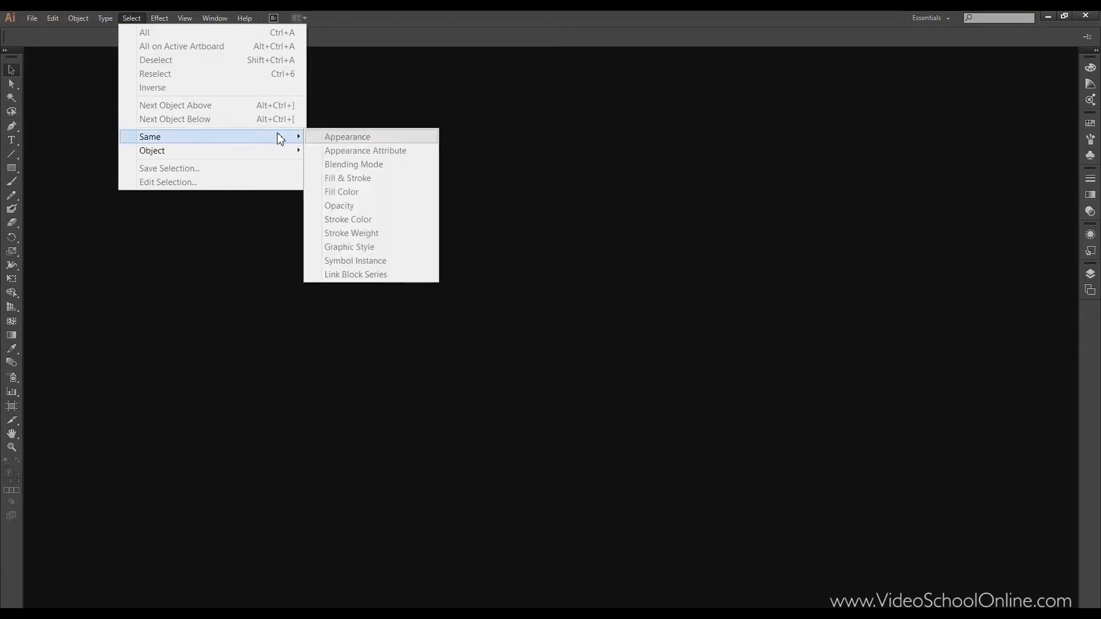
mouse_move(301, 140)
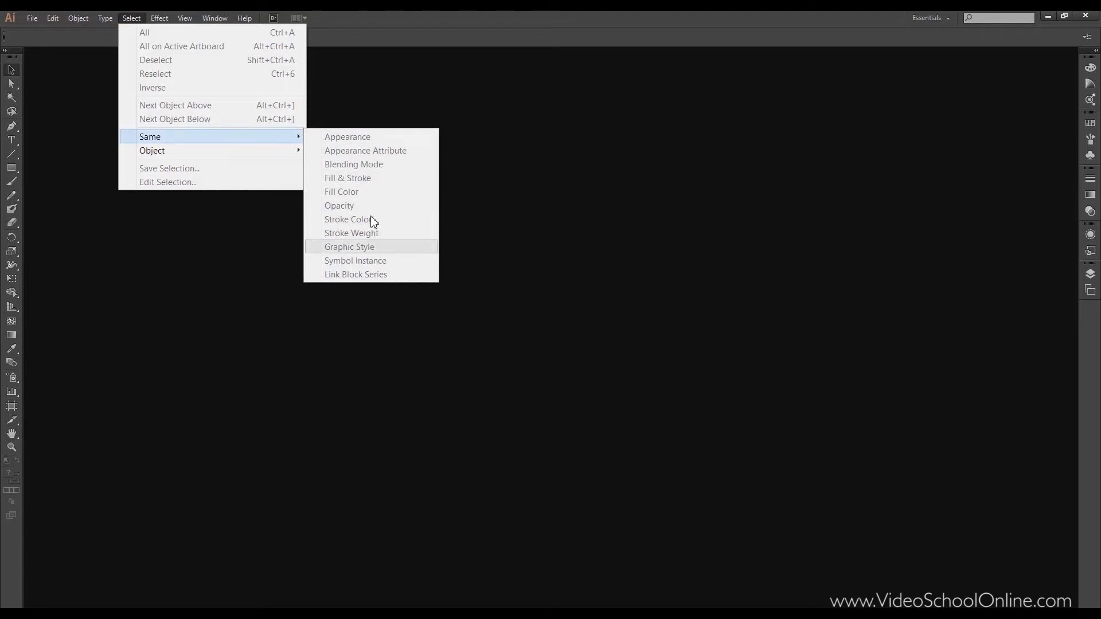
mouse_move(152, 150)
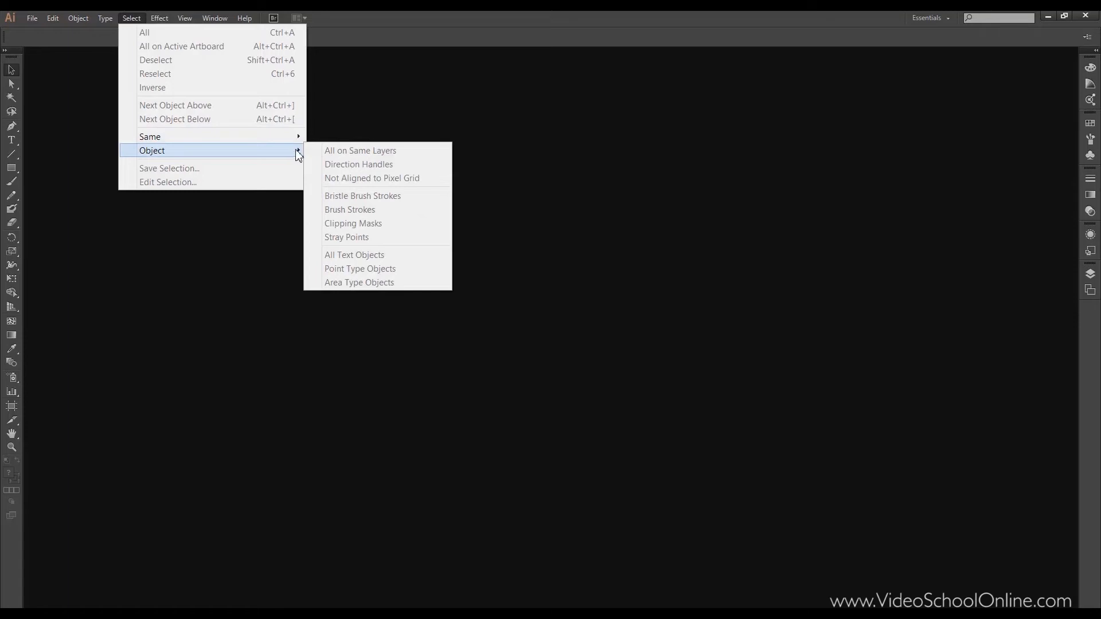
mouse_move(390, 282)
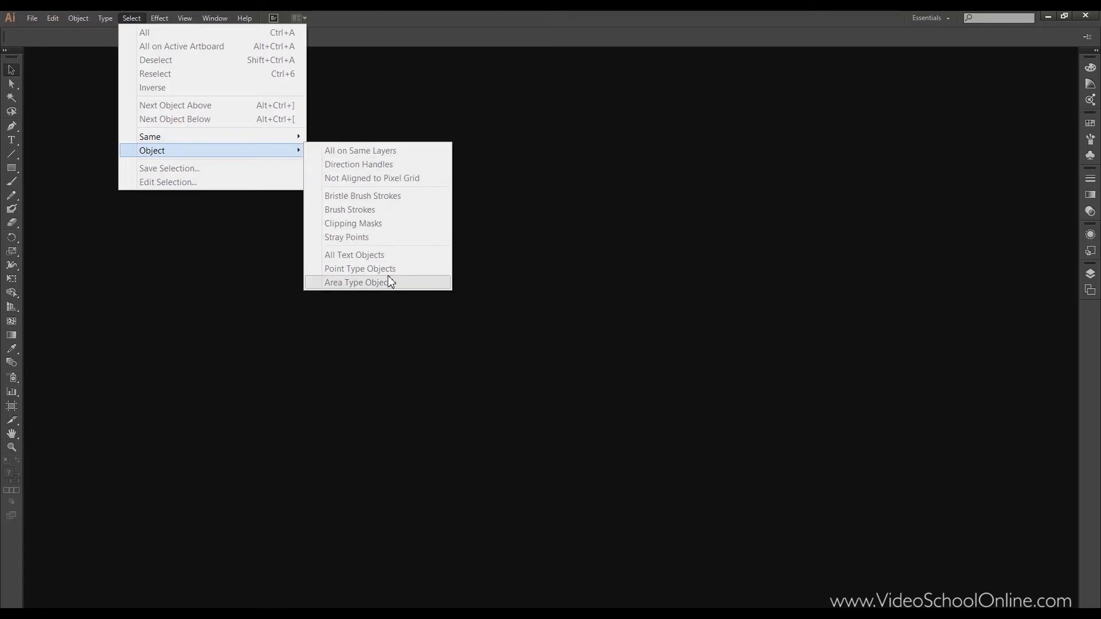
mouse_move(211, 171)
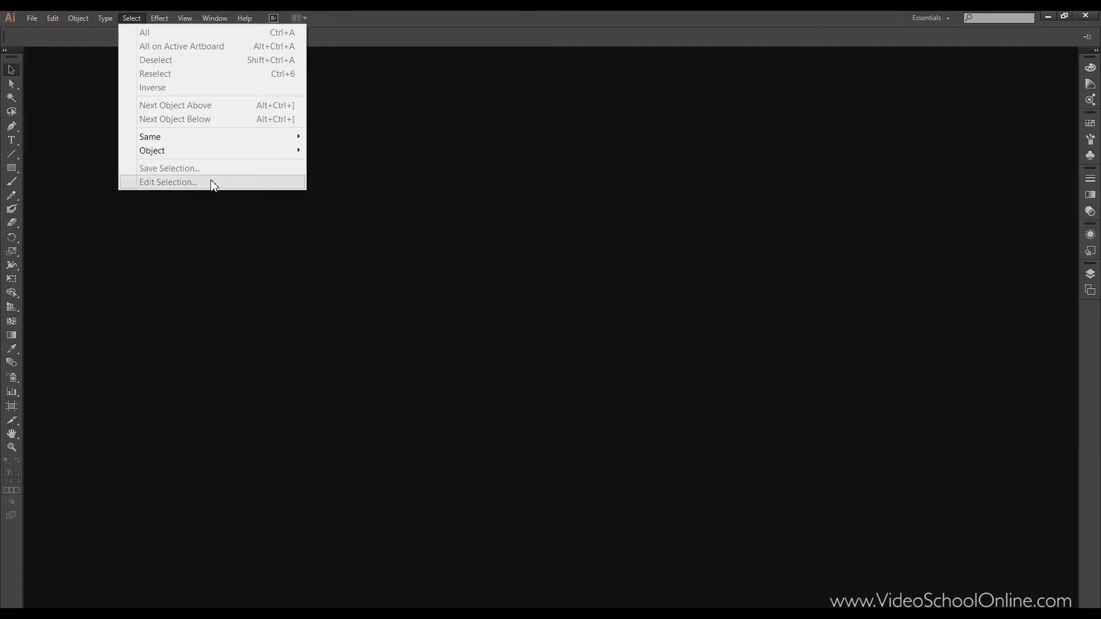
- Show the Effect menu's 3D, distort, stylize and Photoshop-style filters
left_click(159, 19)
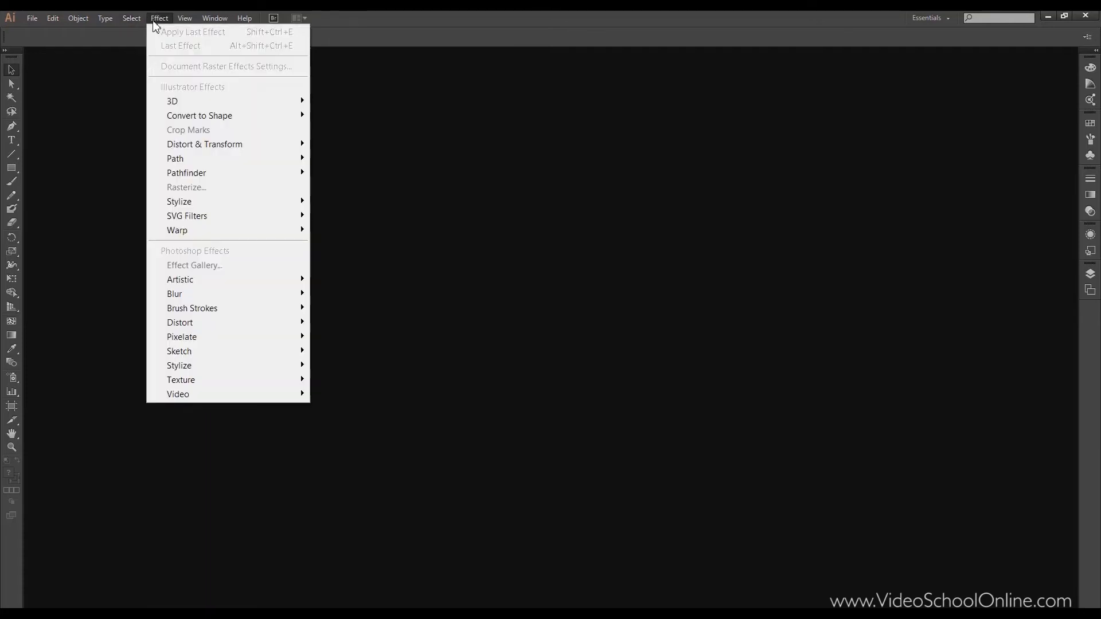
mouse_move(159, 24)
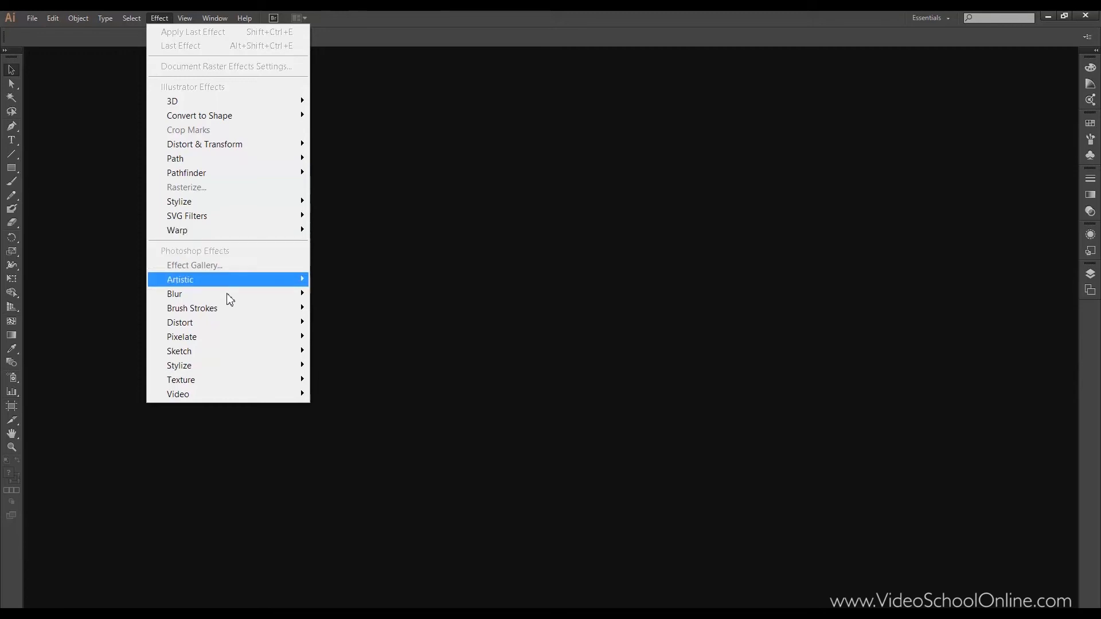
mouse_move(202, 112)
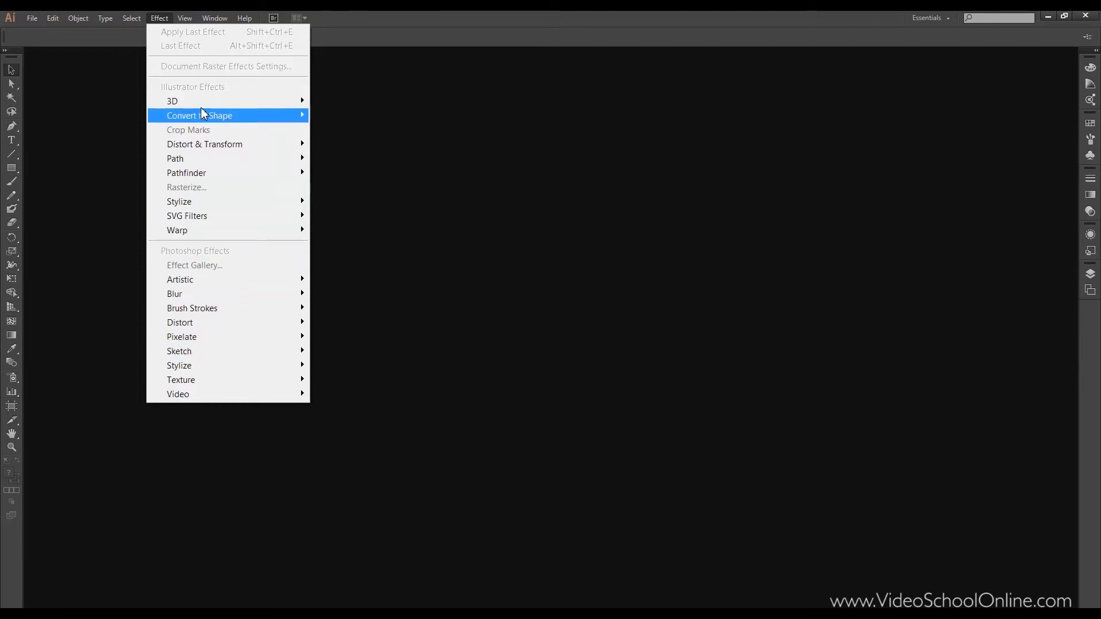
mouse_move(216, 255)
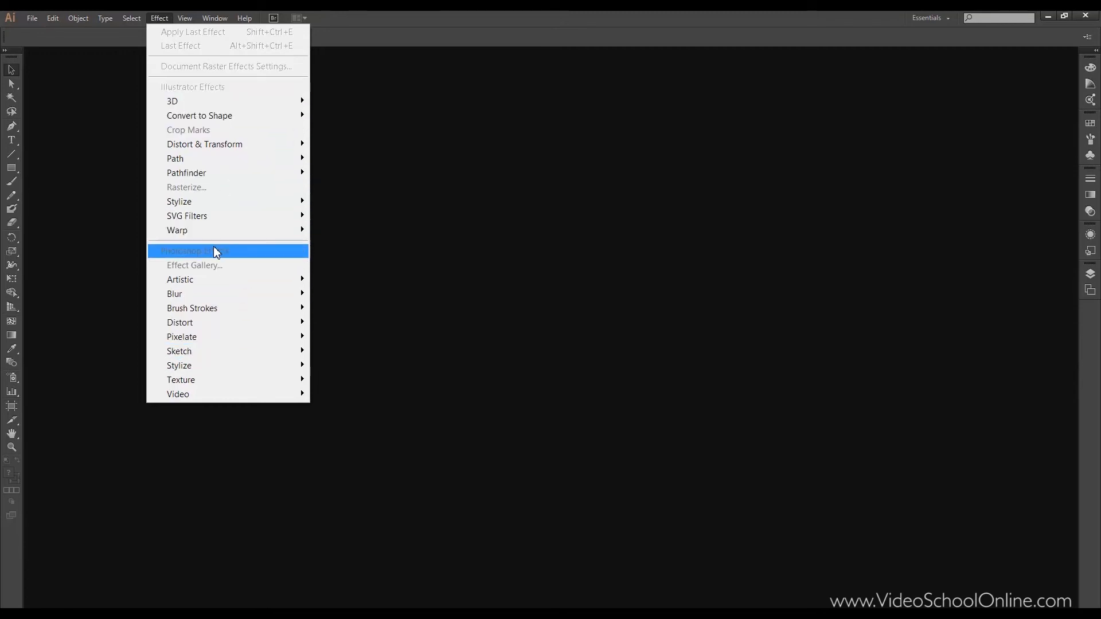
mouse_move(218, 94)
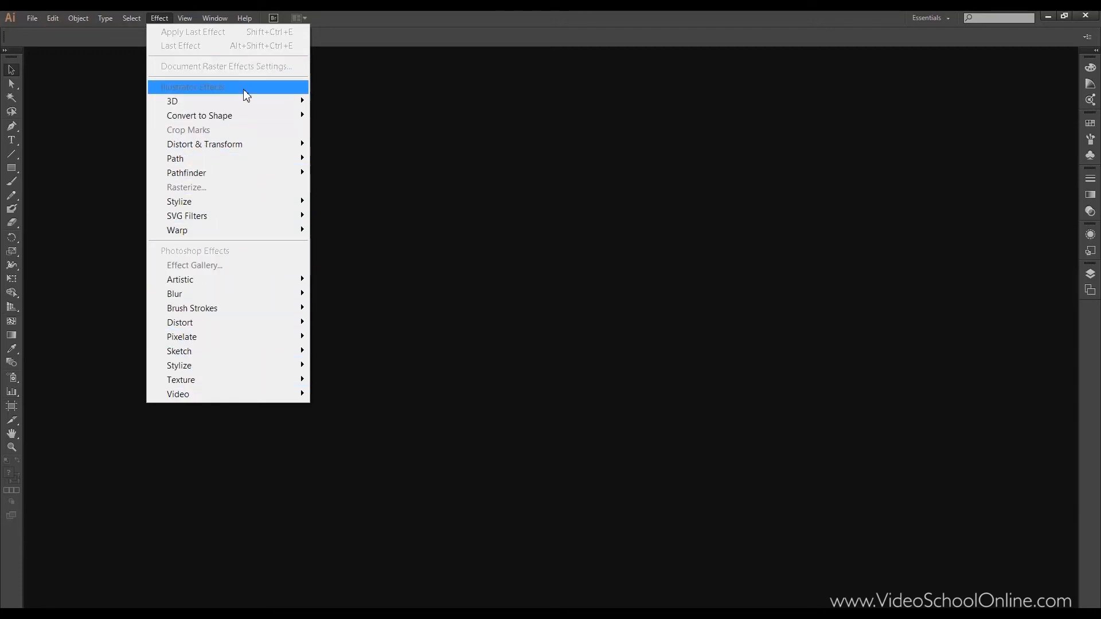
mouse_move(174, 18)
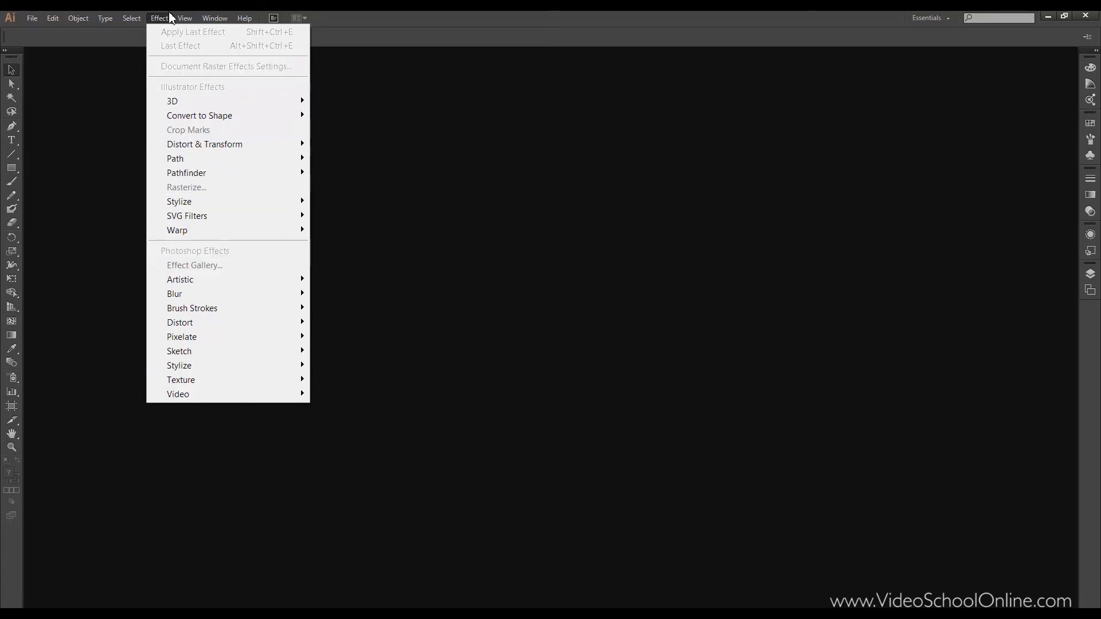
- Show the View menu's preview, zoom, guides and grid options
left_click(185, 18)
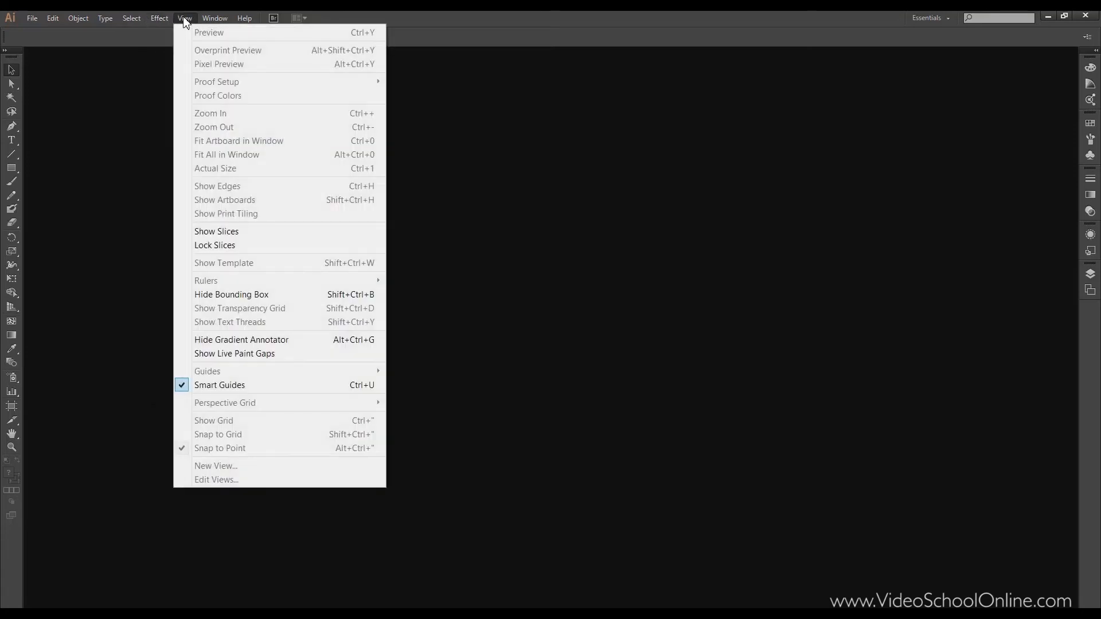
mouse_move(251, 165)
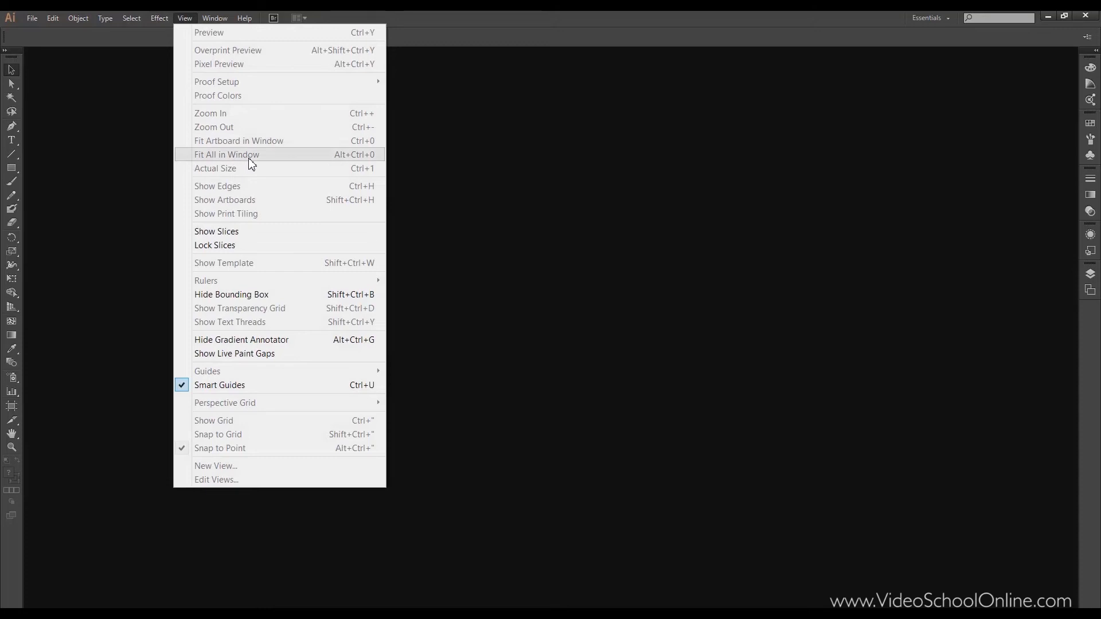
mouse_move(283, 133)
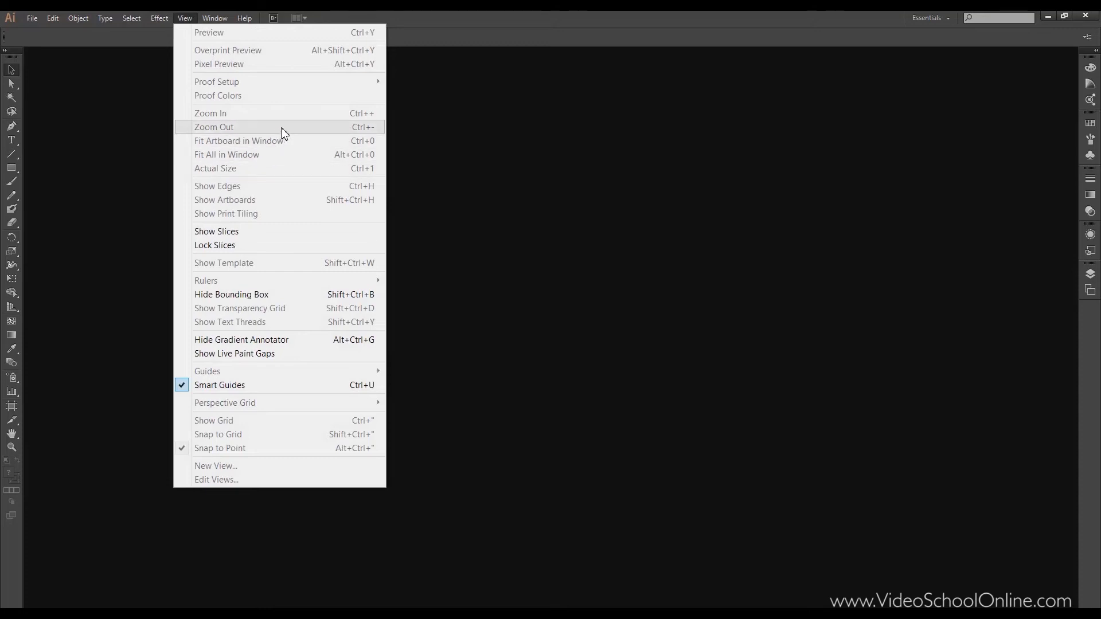
mouse_move(218, 33)
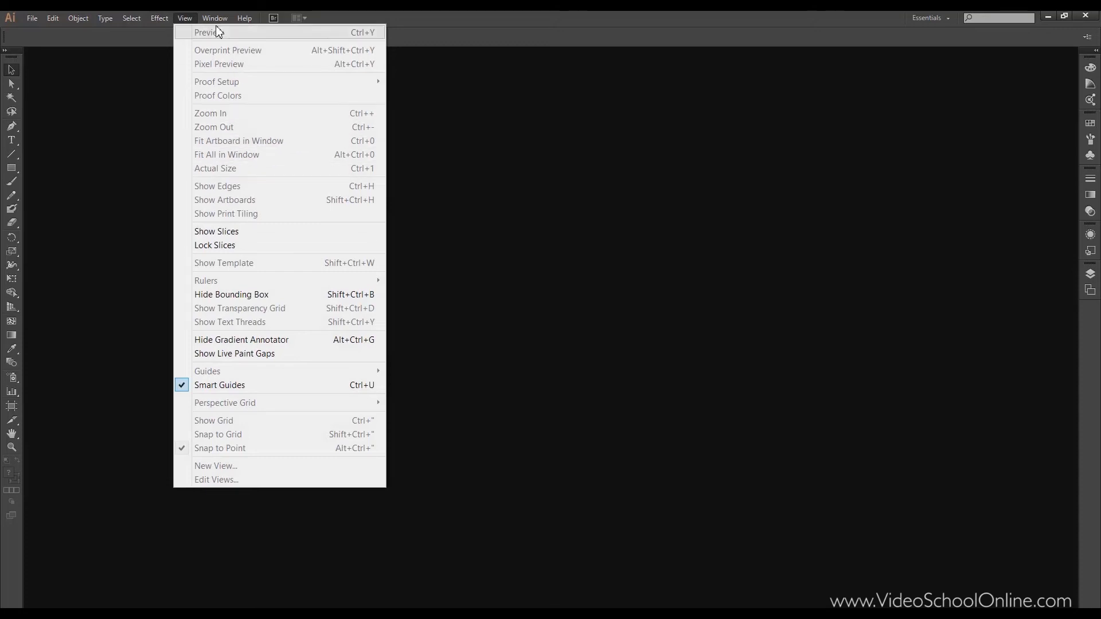
- Show the Window menu's panel list with Align, Color, Layers, Pathfinder and Swatches
left_click(215, 19)
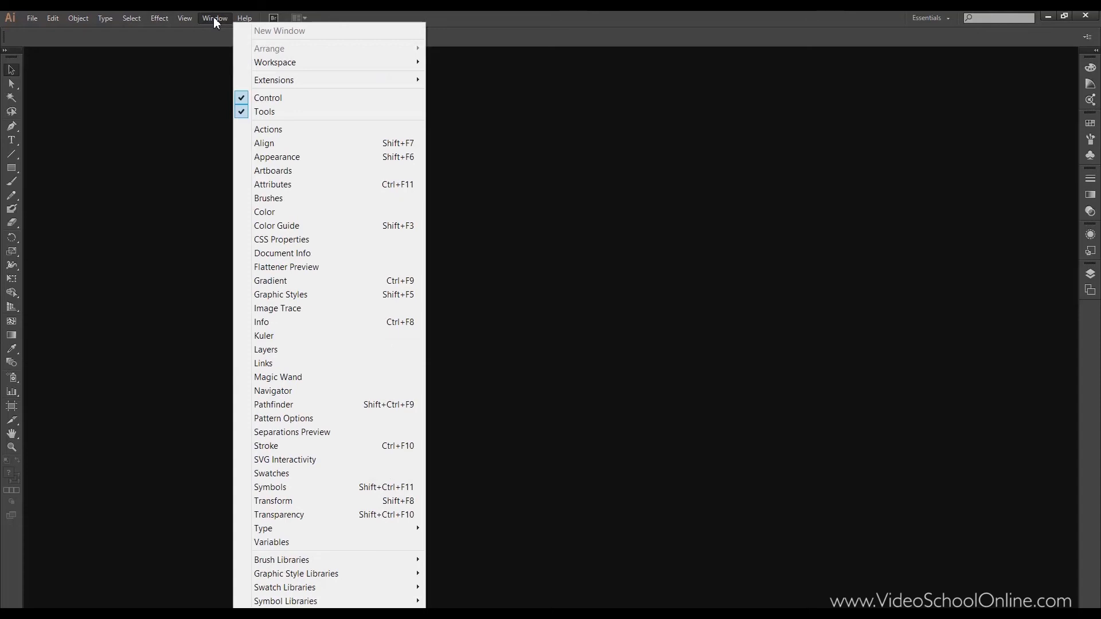
mouse_move(224, 20)
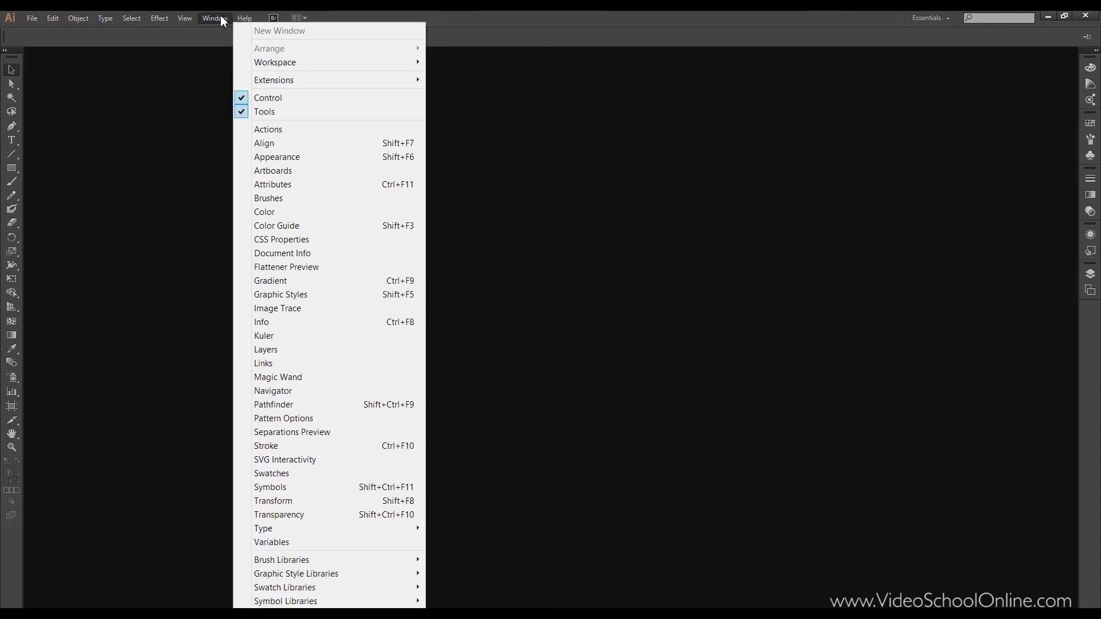
mouse_move(322, 192)
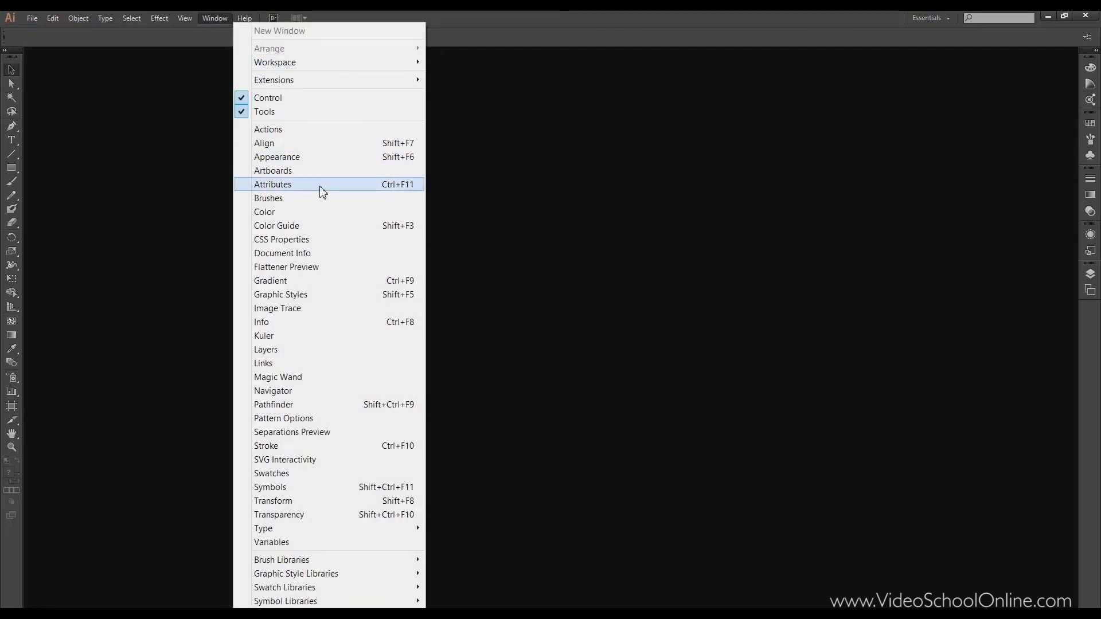
mouse_move(338, 142)
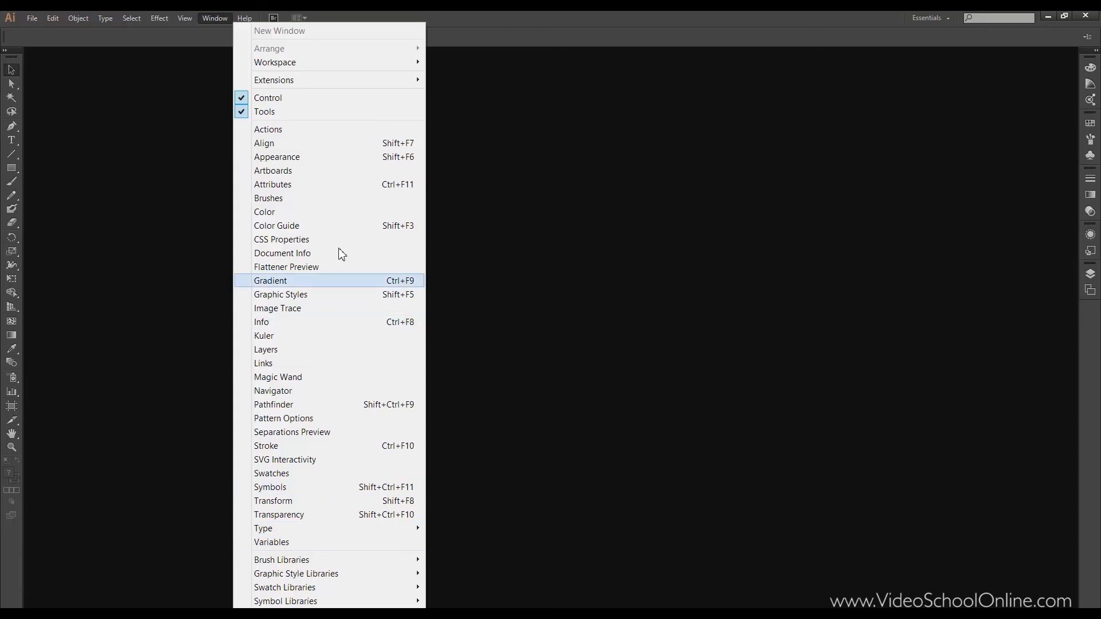
mouse_move(1044, 137)
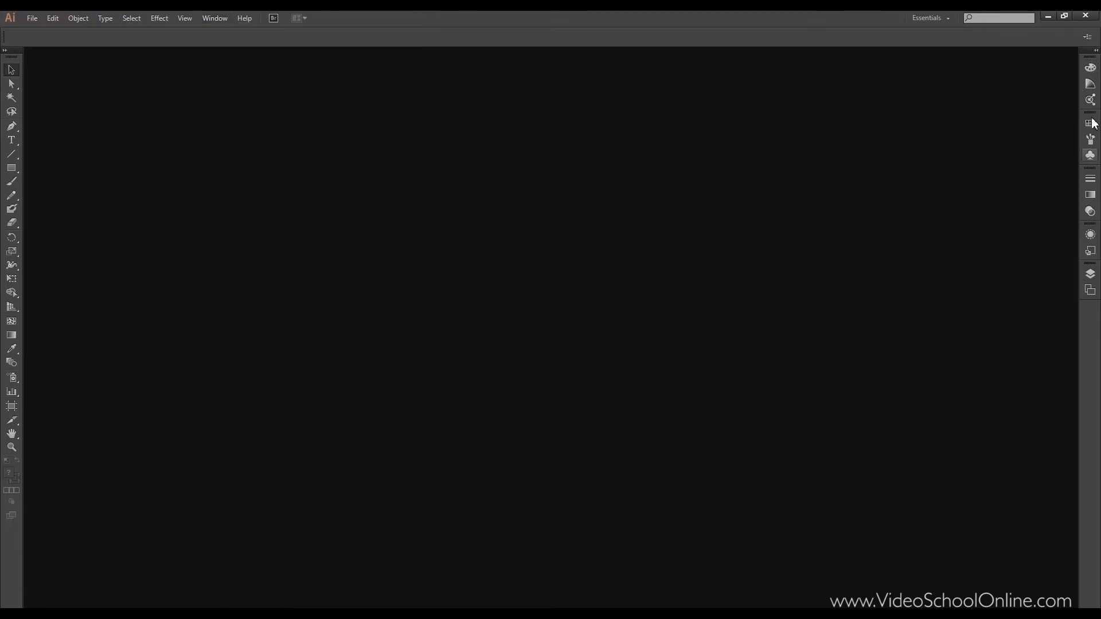
- Pop the Color panel out and back, revisit Window's Graphic Style Libraries, then reach Help
left_click(1090, 68)
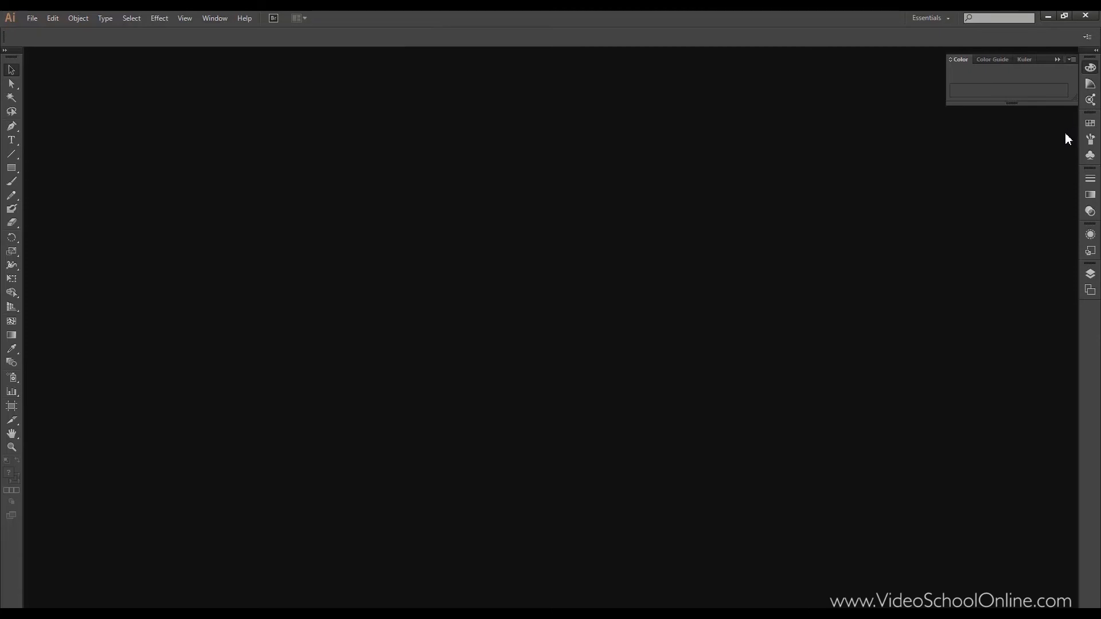
left_click(214, 18)
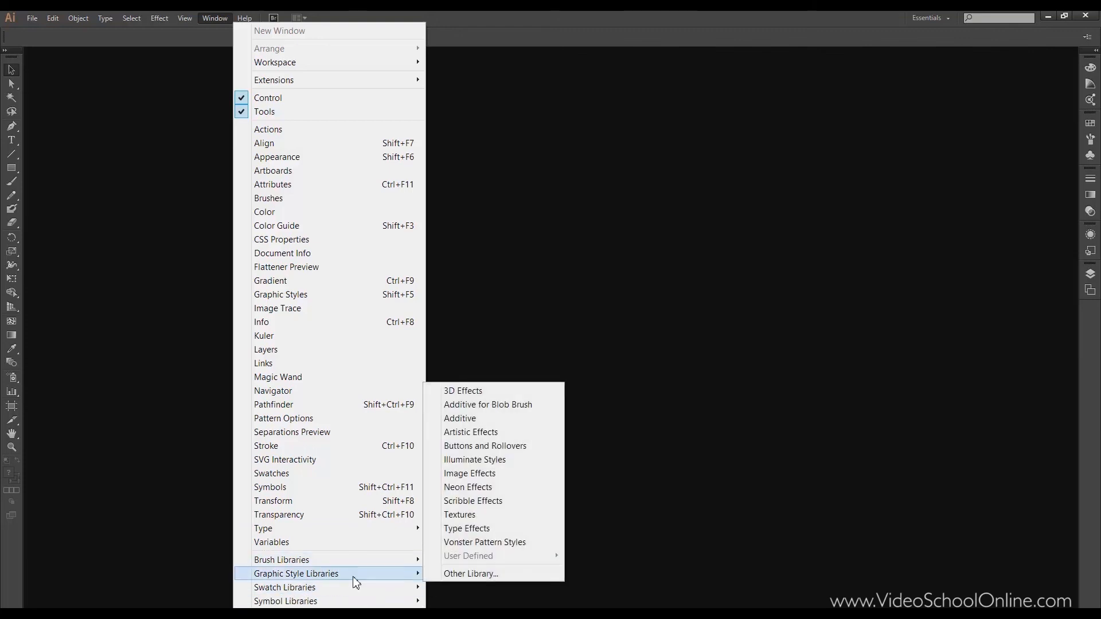
mouse_move(393, 579)
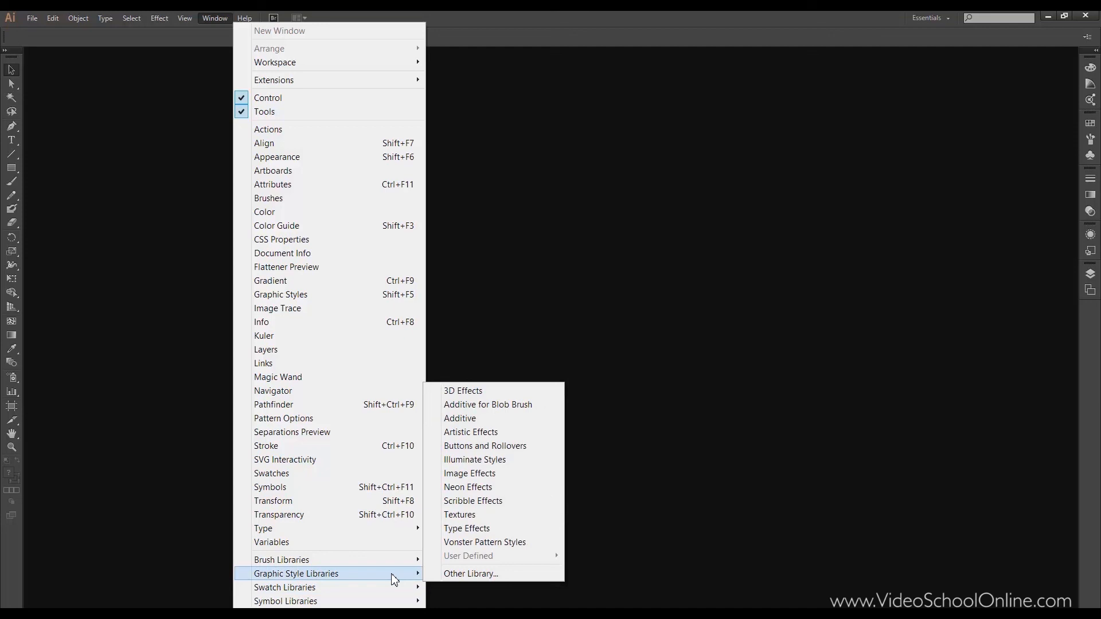
left_click(243, 18)
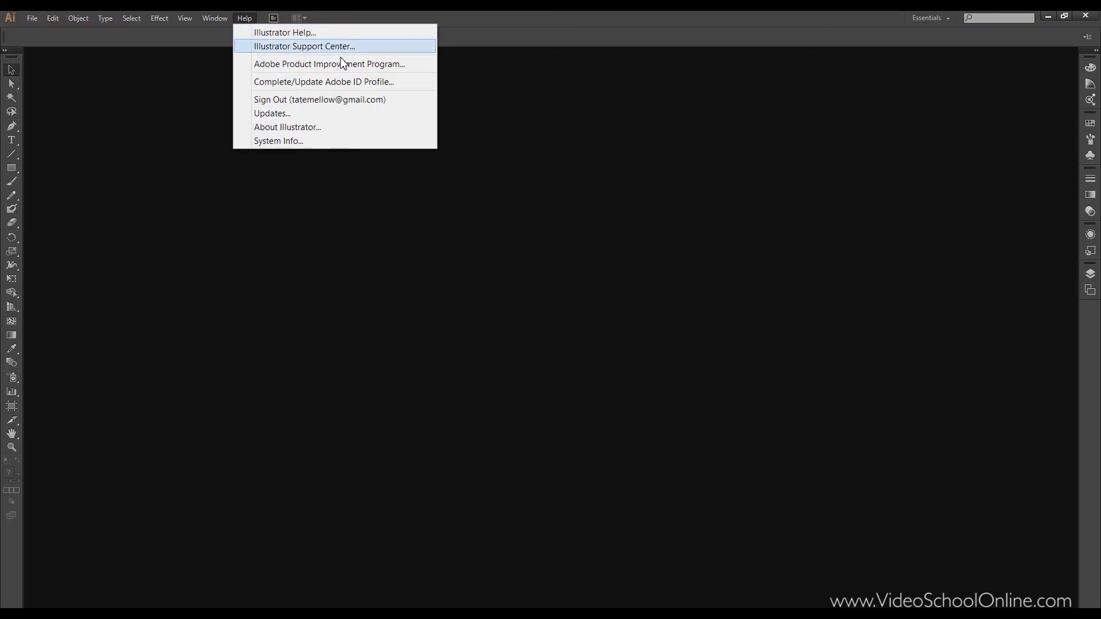
mouse_move(342, 118)
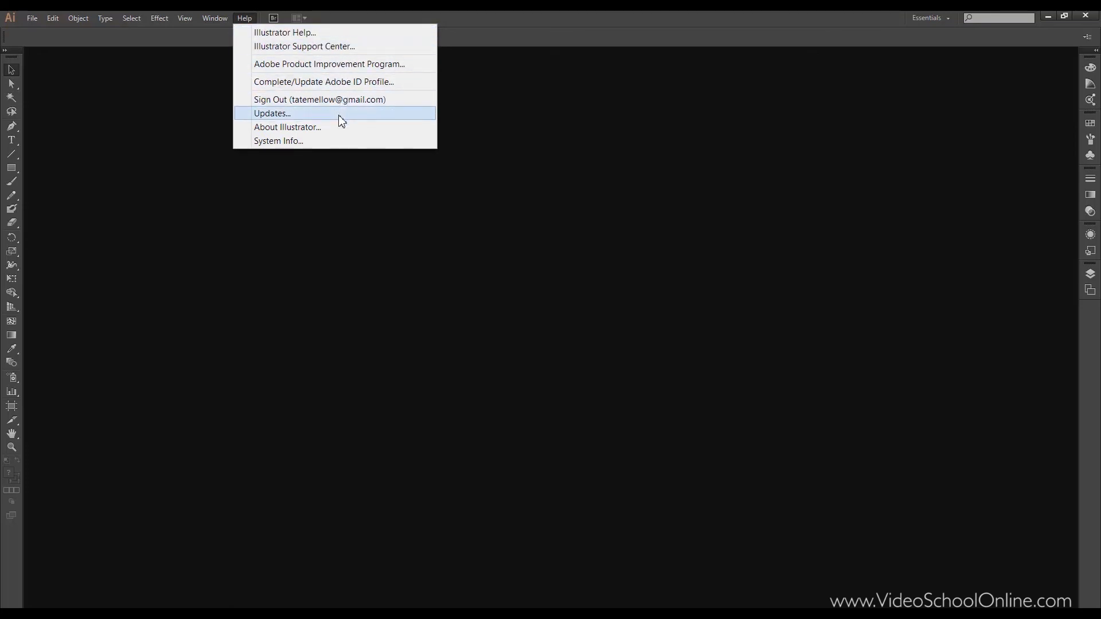
mouse_move(344, 148)
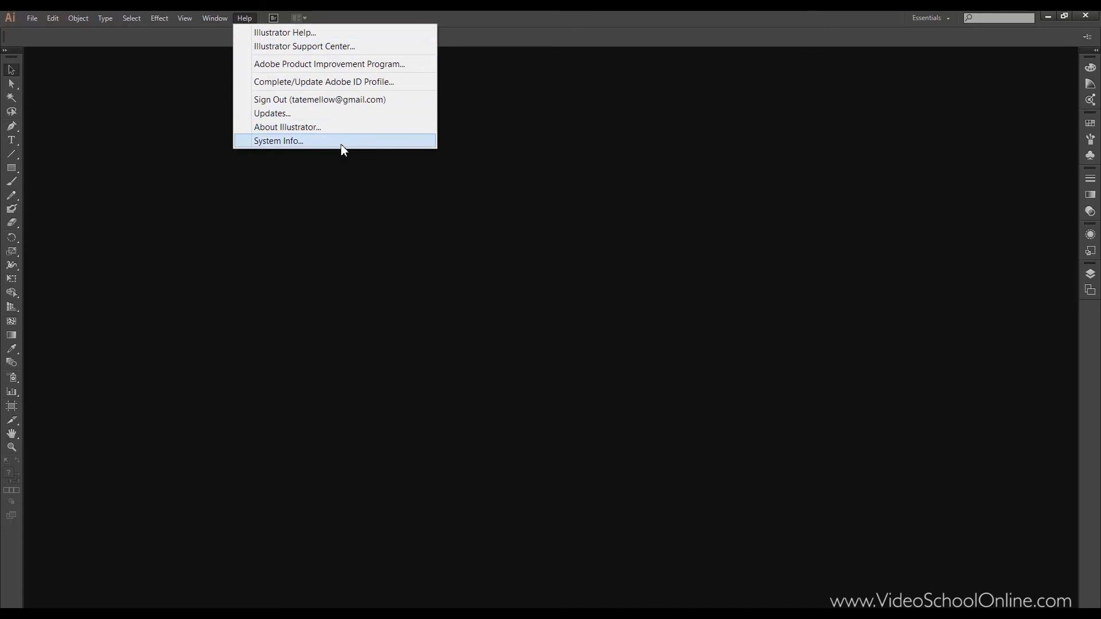
mouse_move(372, 18)
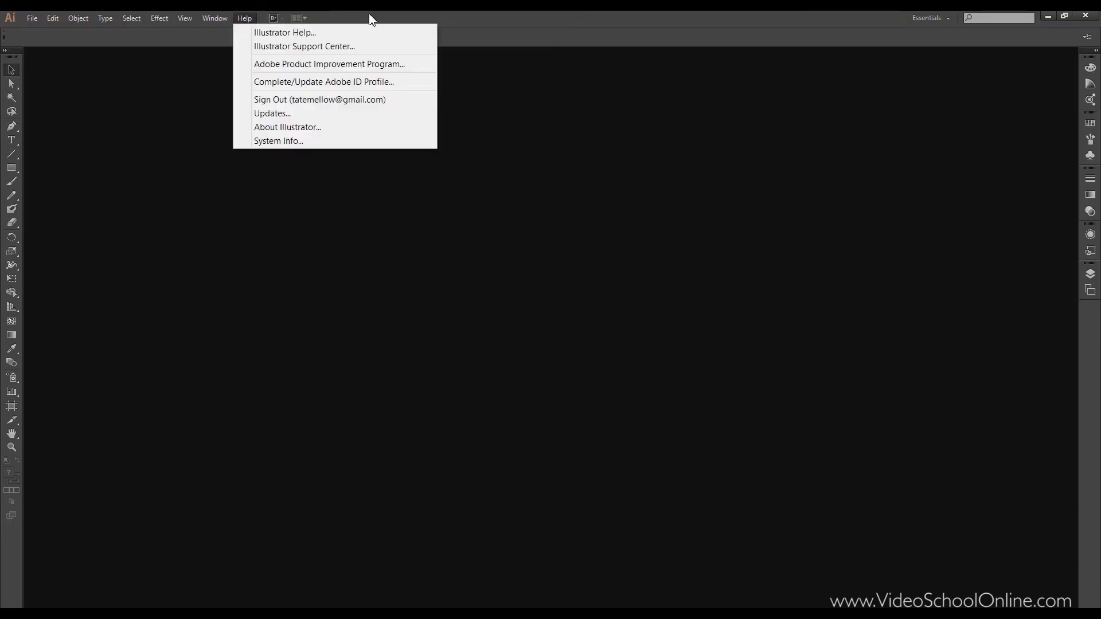
- Show the workspace presets list with Essentials, Layout, Painting and Typography
left_click(931, 19)
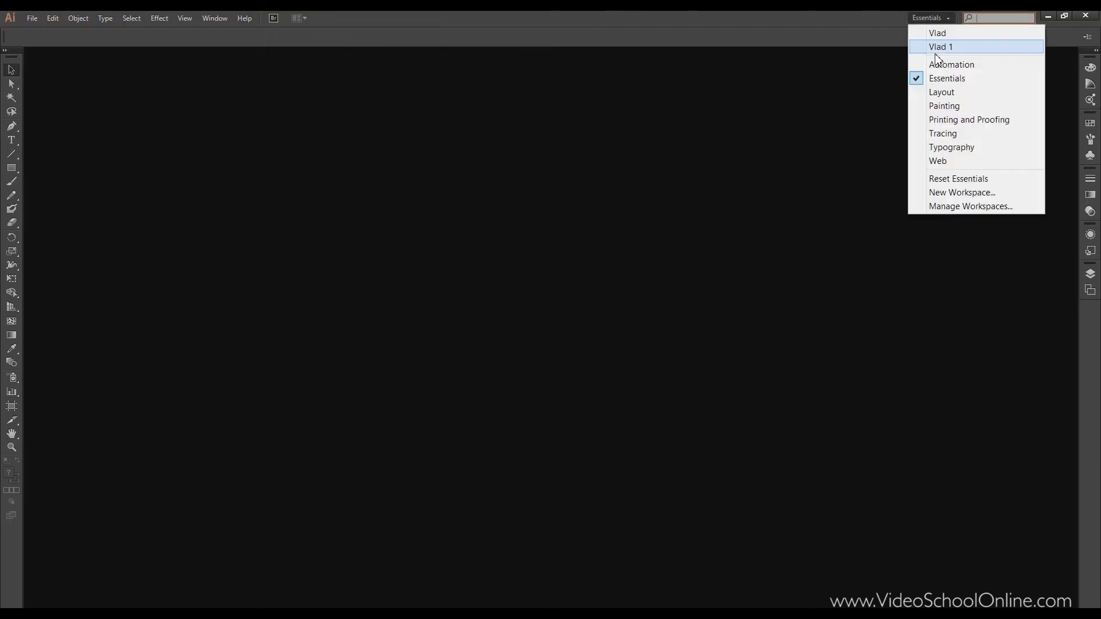